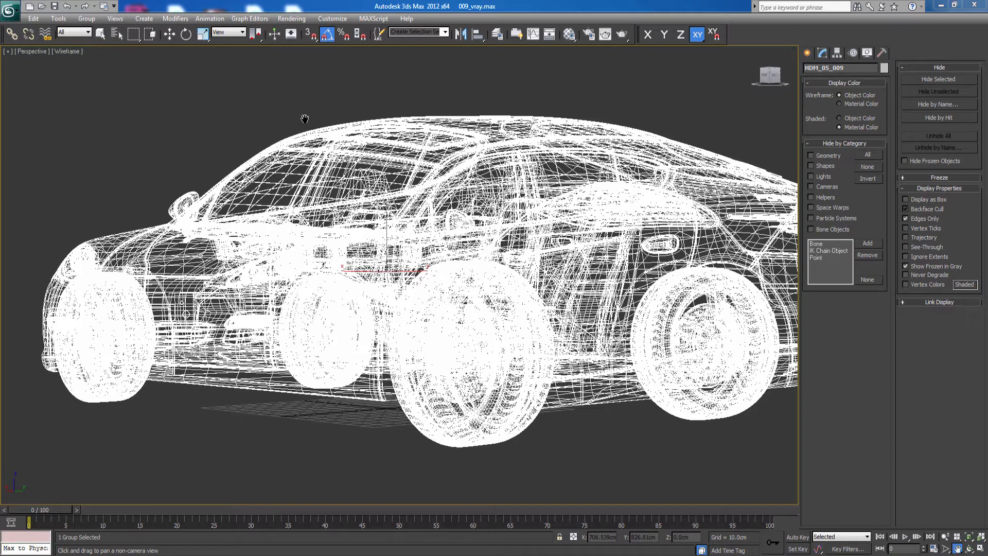
pyautogui.moveTo(546, 271)
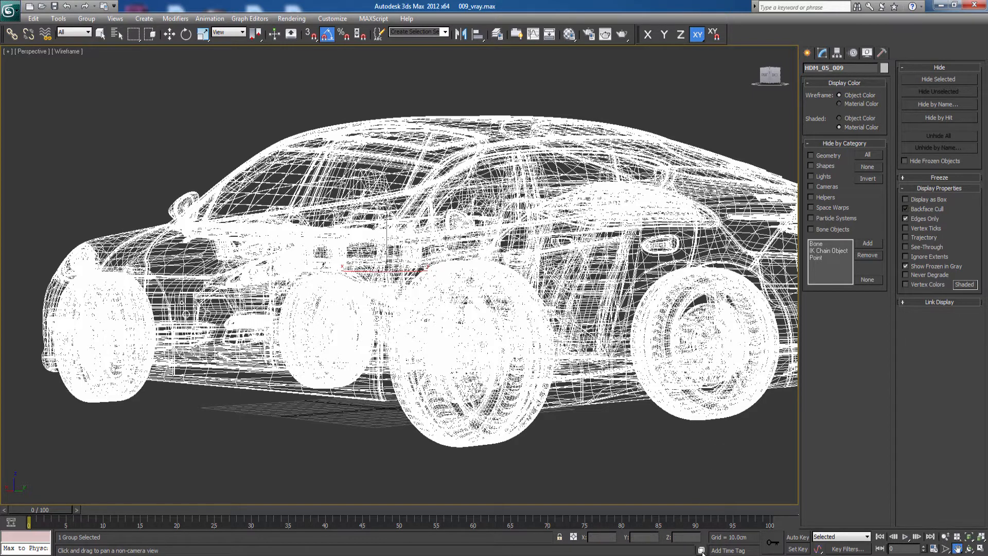
pyautogui.moveTo(713, 521)
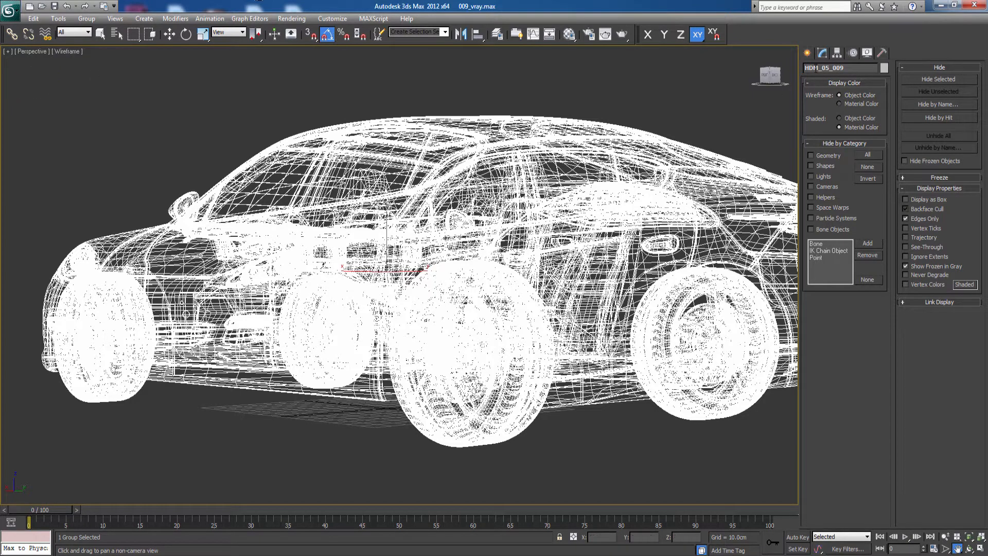
# Turn on Display as Box for the car's parts, then return to the Create panel.
pyautogui.click(811, 53)
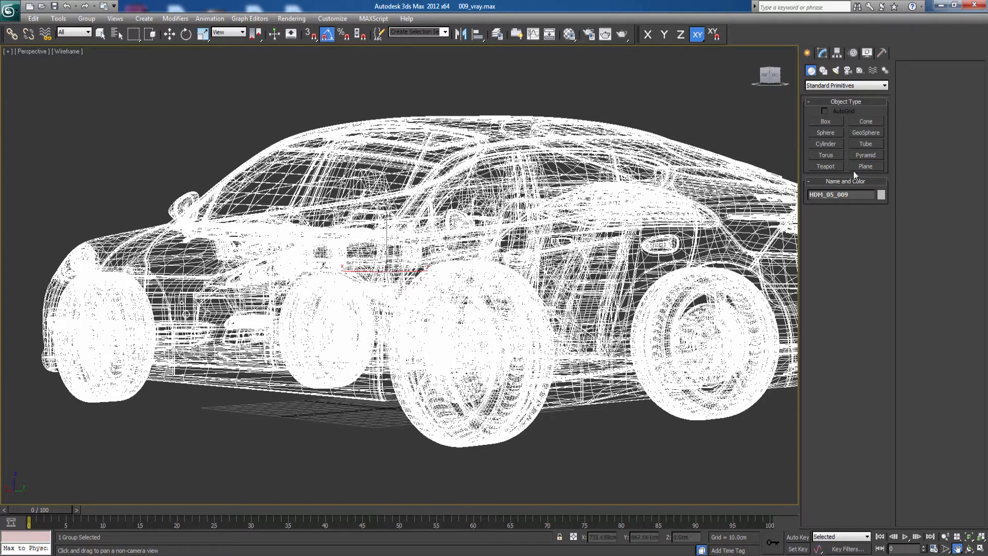
pyautogui.click(866, 53)
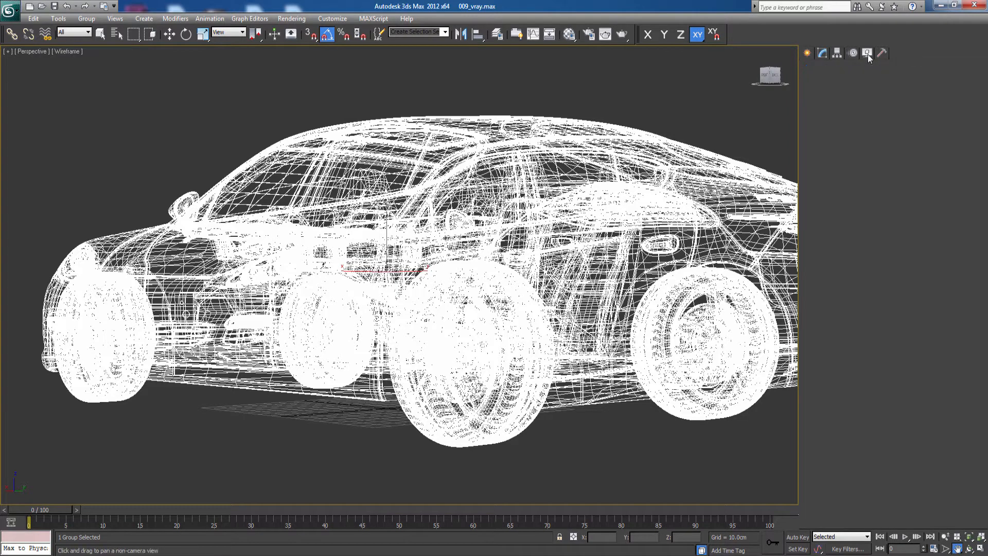
pyautogui.click(866, 53)
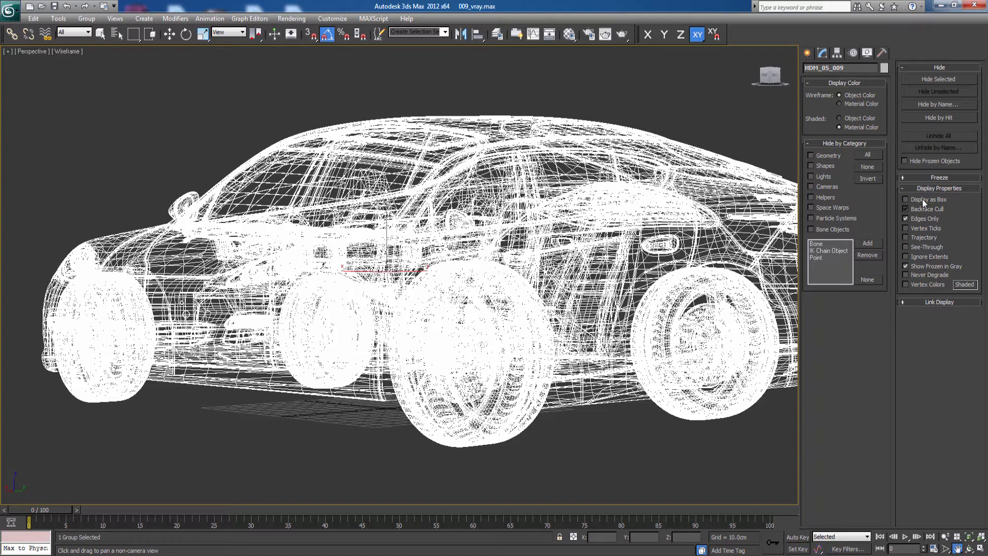
pyautogui.click(906, 199)
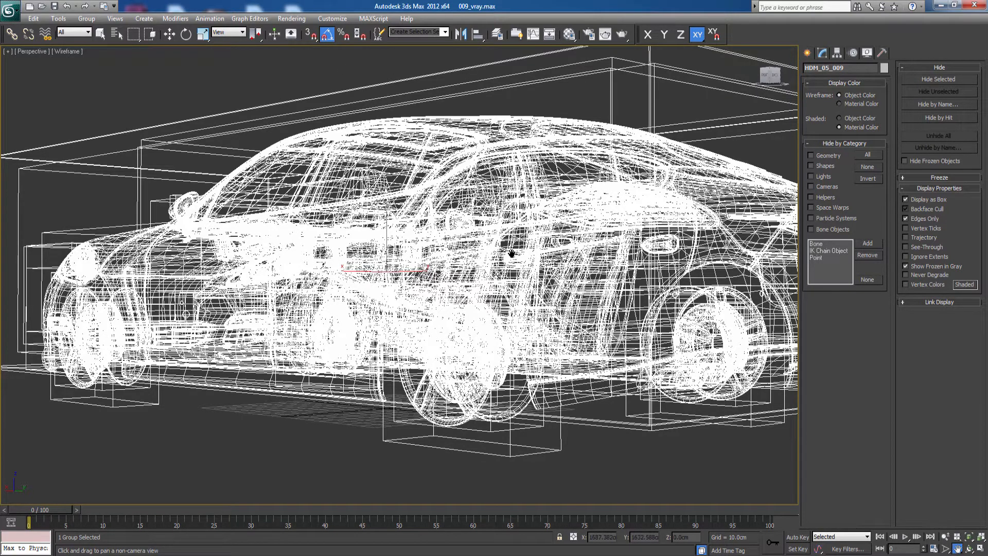
pyautogui.moveTo(536, 356)
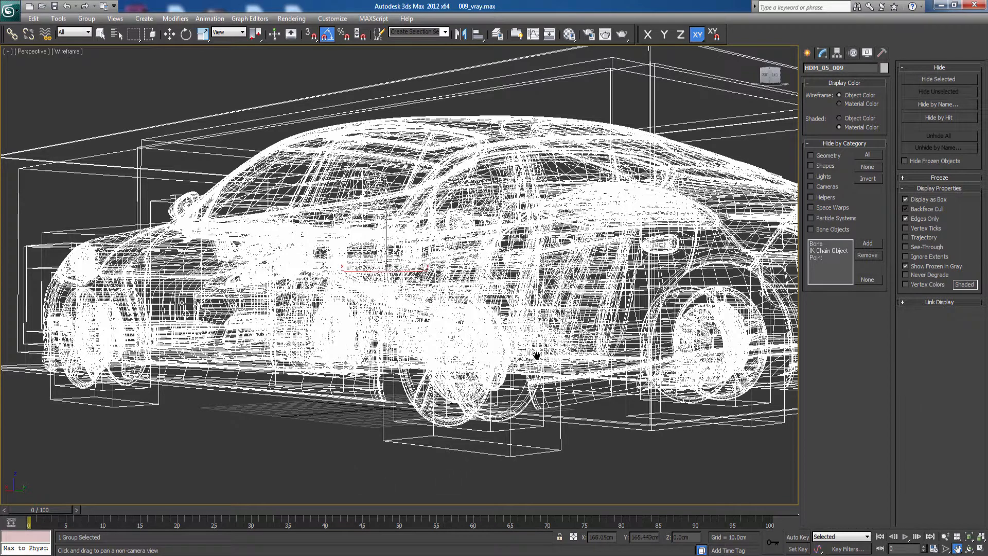
pyautogui.moveTo(198, 240)
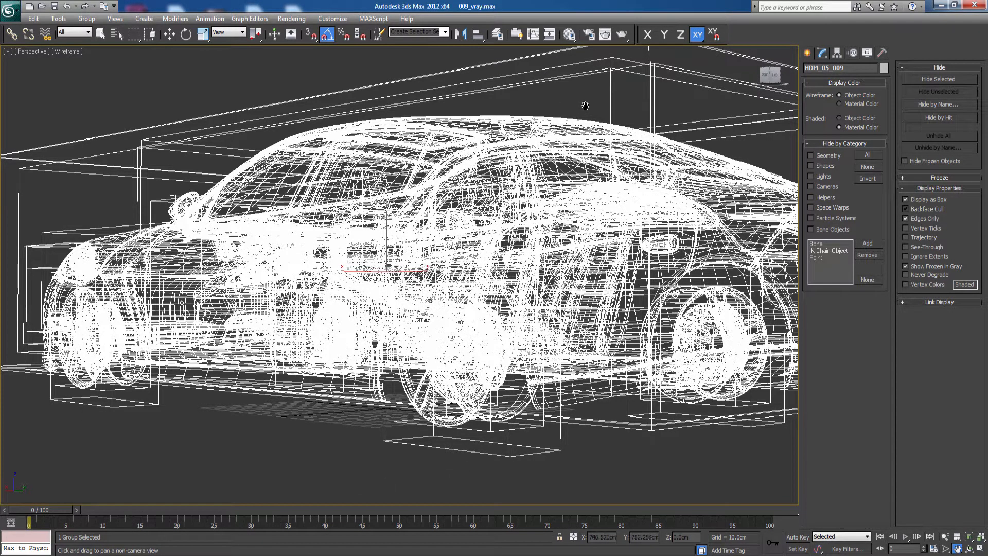
pyautogui.click(811, 53)
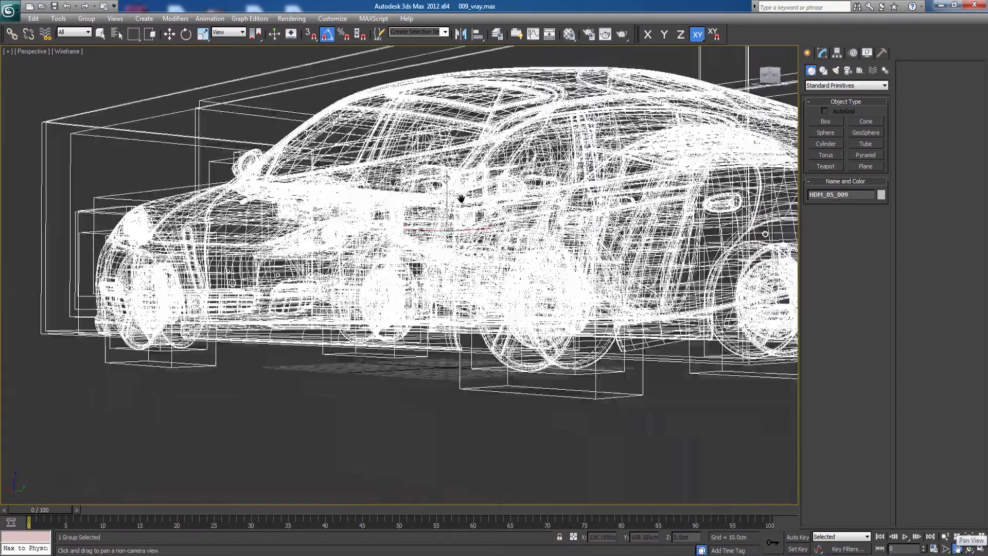
# Pan and orbit the Perspective view to reframe the car.
pyautogui.moveTo(460, 199); pyautogui.dragTo(583, 391)
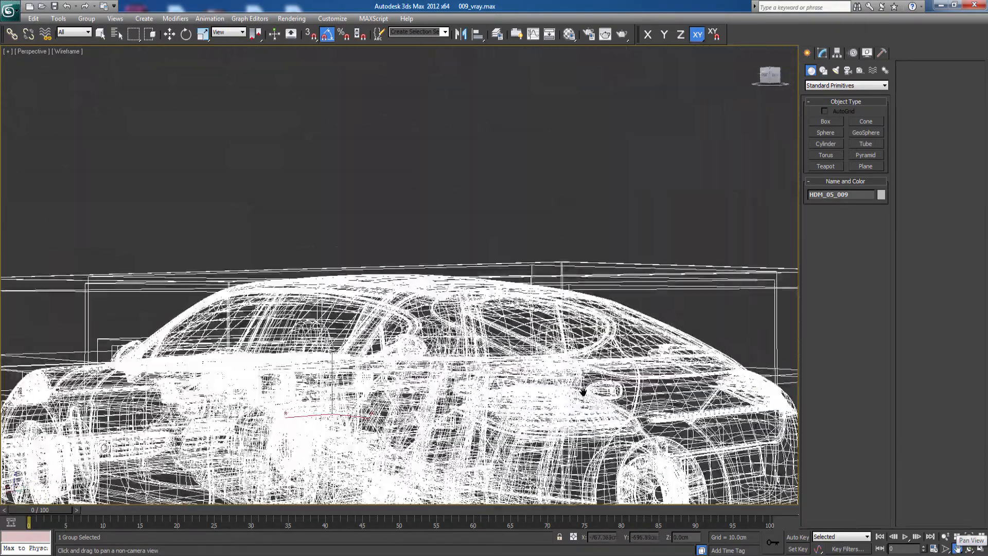
pyautogui.moveTo(583, 391); pyautogui.dragTo(391, 195)
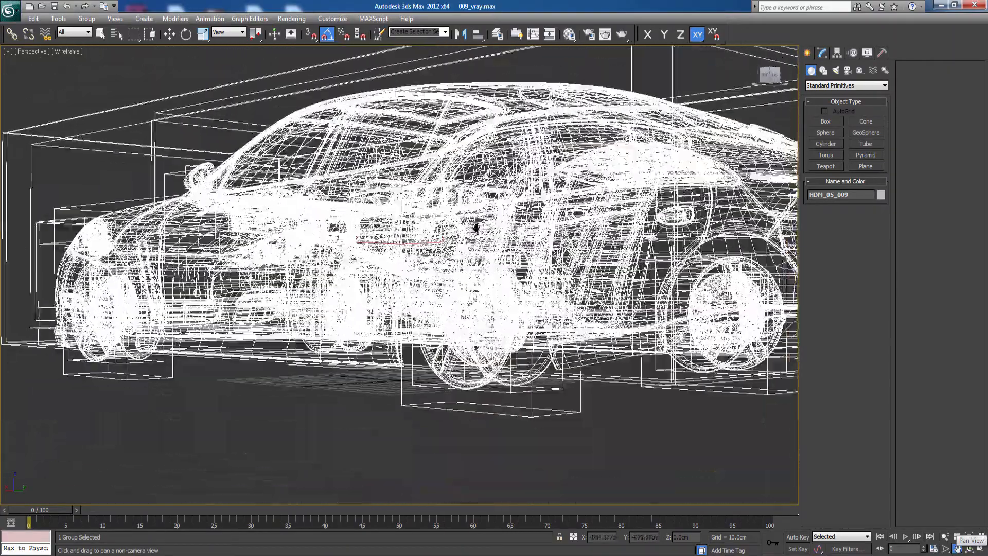
pyautogui.moveTo(476, 227); pyautogui.dragTo(272, 188)
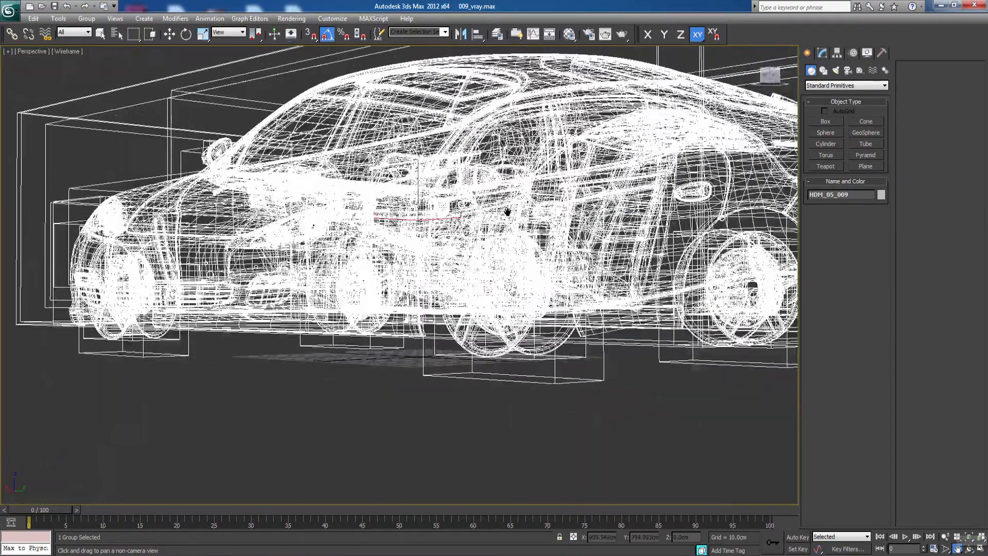
pyautogui.moveTo(508, 212); pyautogui.dragTo(497, 272)
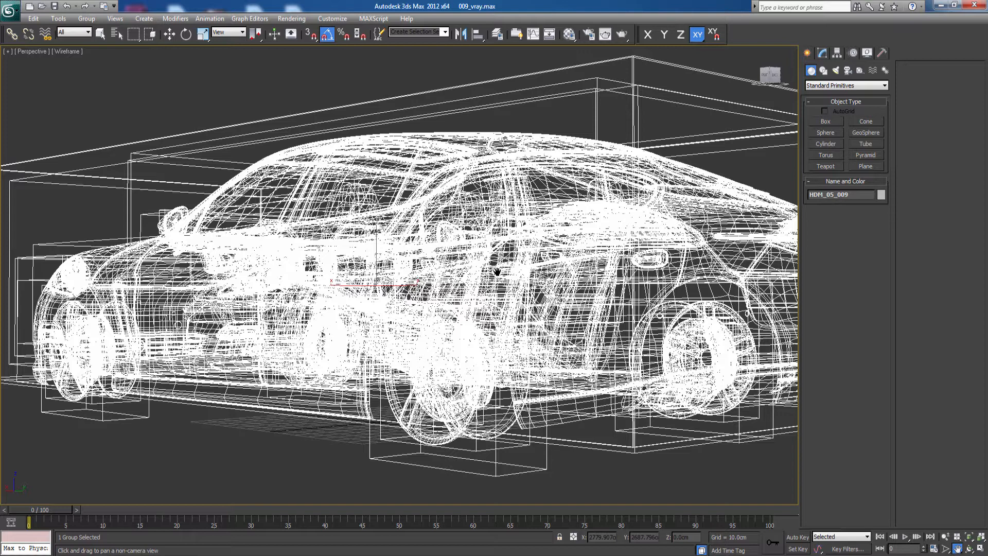
# Hide the car group and set the Shapes category to Splines.
pyautogui.click(101, 34)
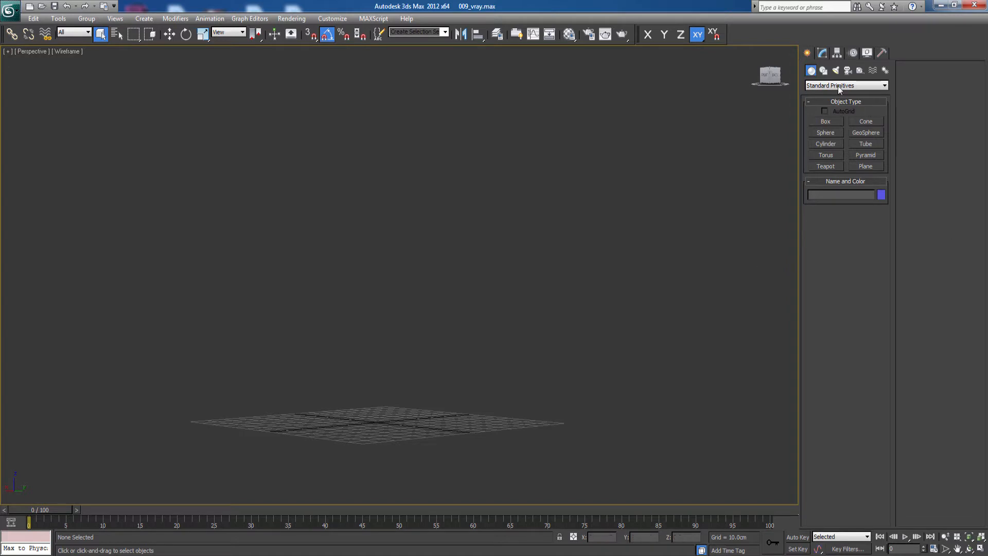
pyautogui.click(822, 70)
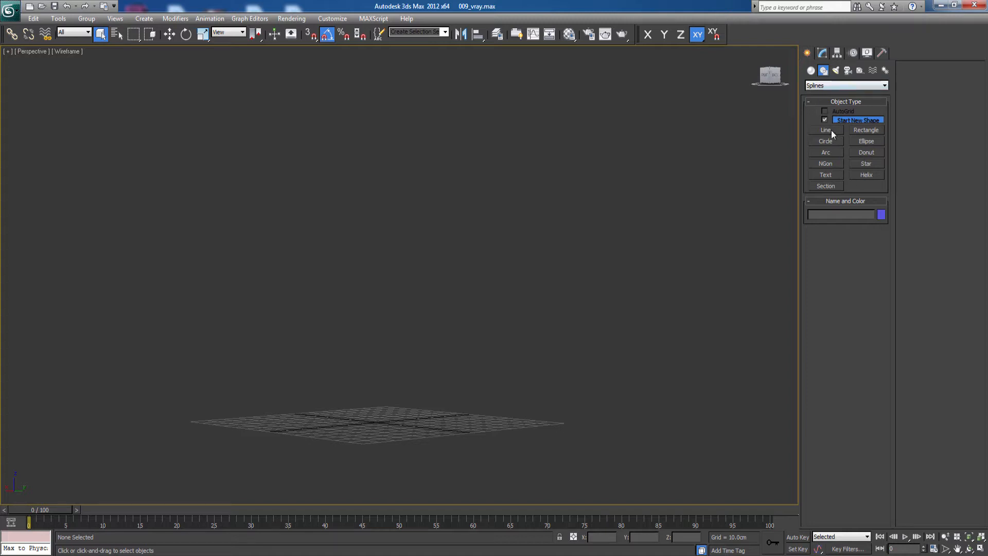
# Draw an open profile line in the Left view and fillet its corner vertices.
pyautogui.click(826, 130)
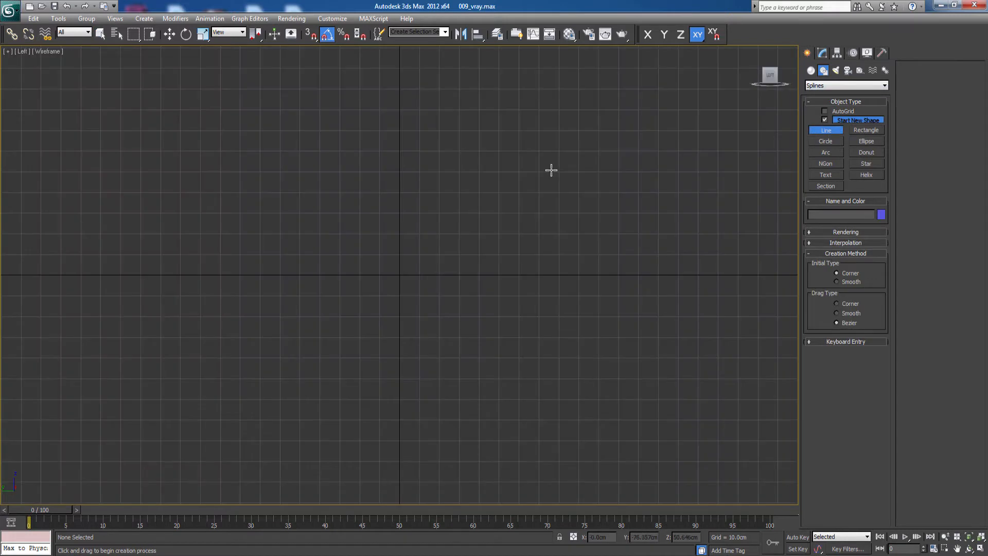
pyautogui.moveTo(438, 289)
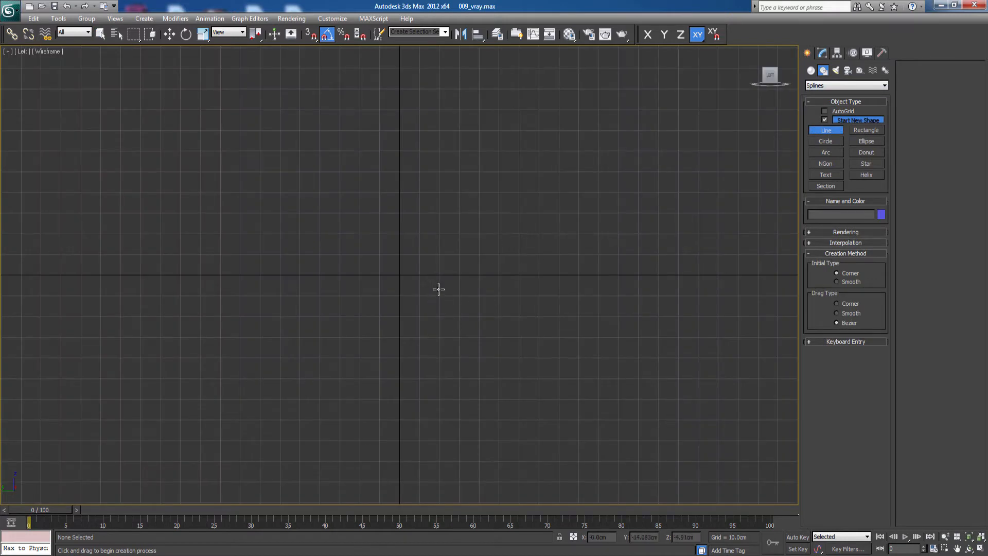
pyautogui.moveTo(630, 194)
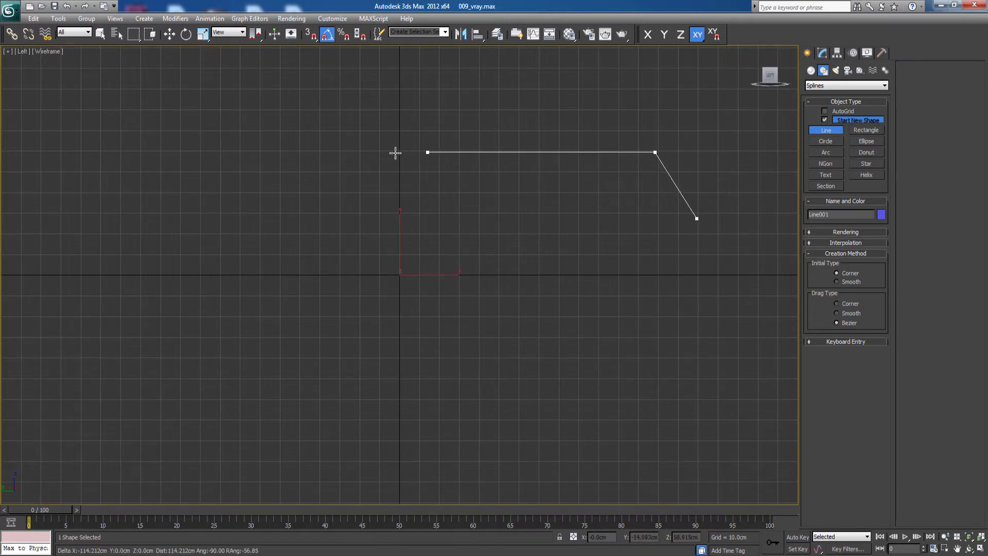
pyautogui.click(318, 273)
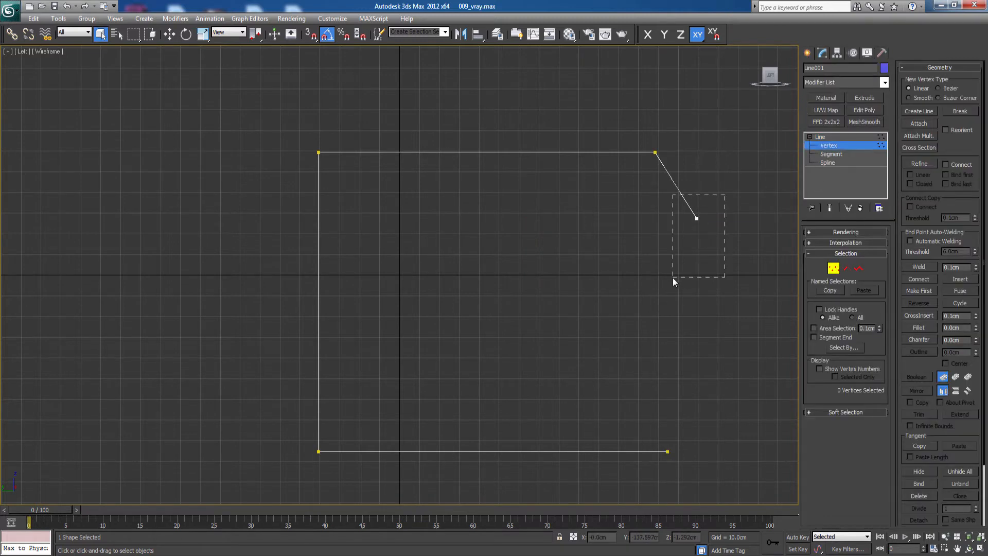
pyautogui.click(169, 34)
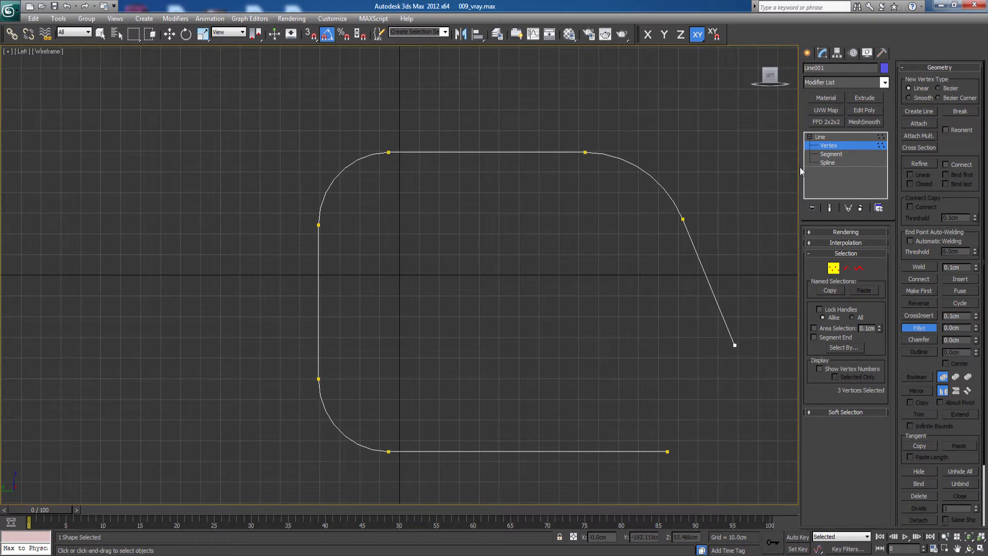
pyautogui.click(827, 162)
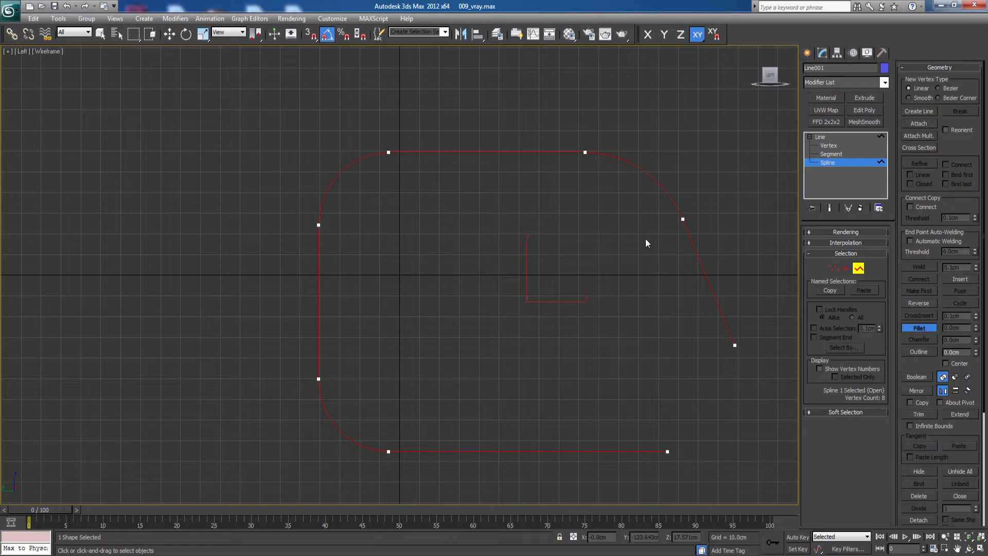
pyautogui.moveTo(696, 245)
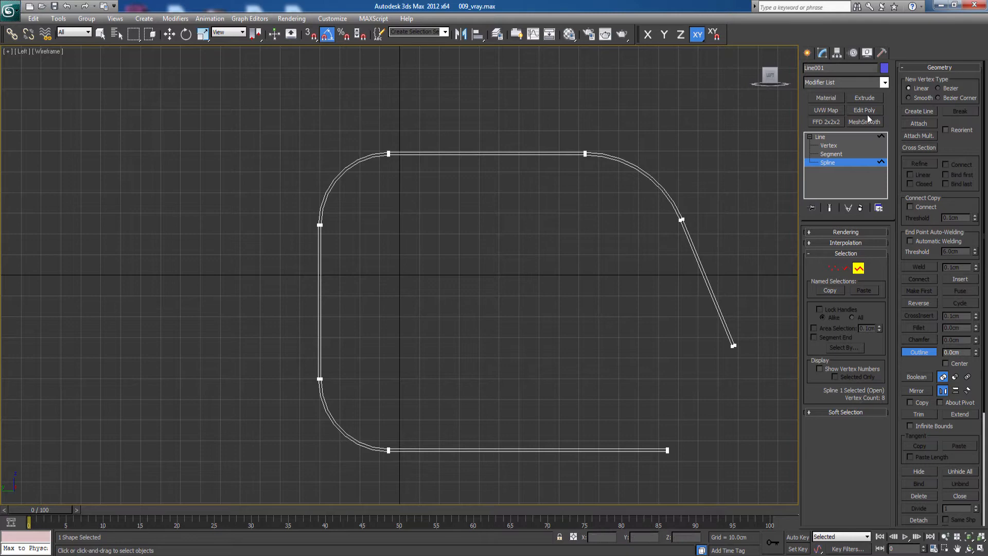
# Outline the profile spline to give it a thin double-walled thickness.
pyautogui.click(845, 82)
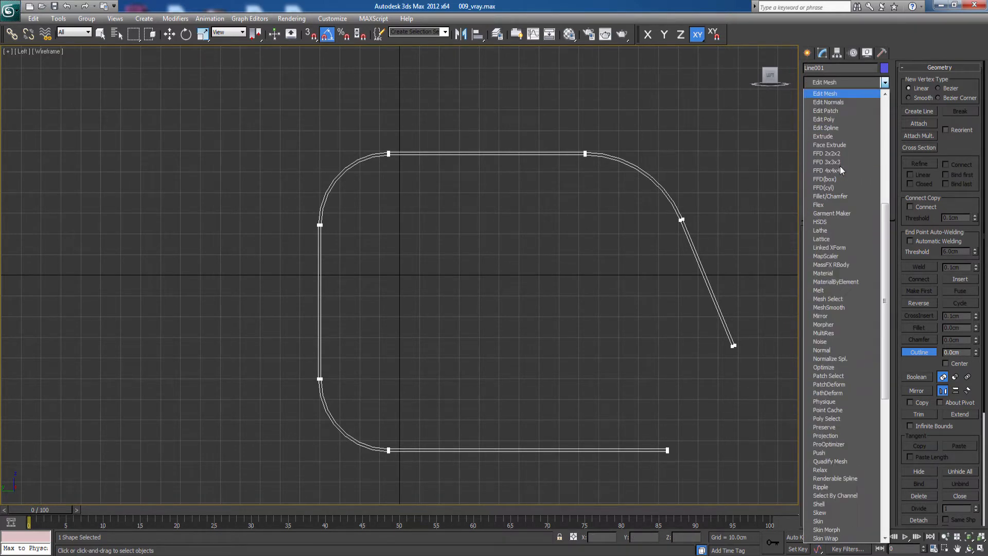
# Extrude the outlined profile by 410.5 cm and orbit to view the stage.
pyautogui.click(823, 136)
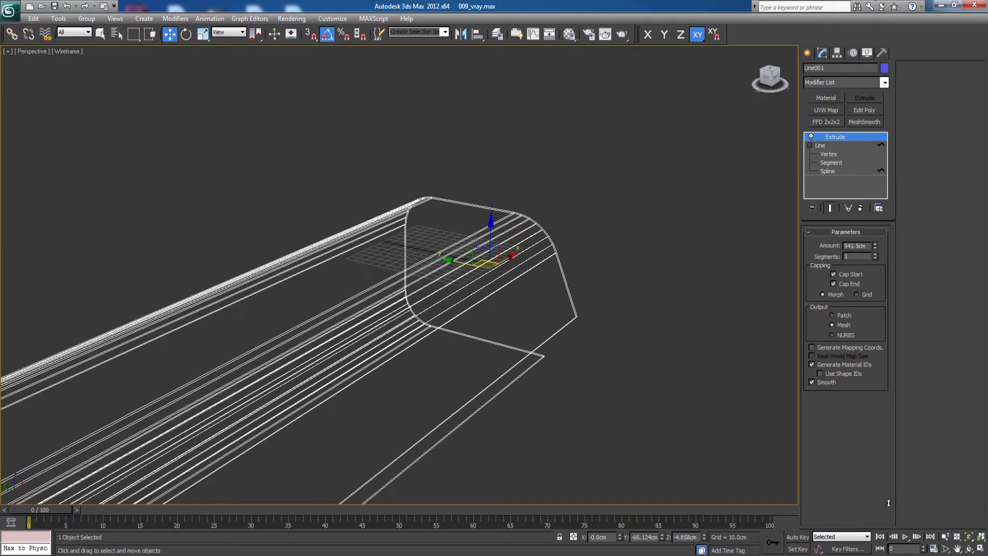
pyautogui.moveTo(875, 246); pyautogui.dragTo(876, 252)
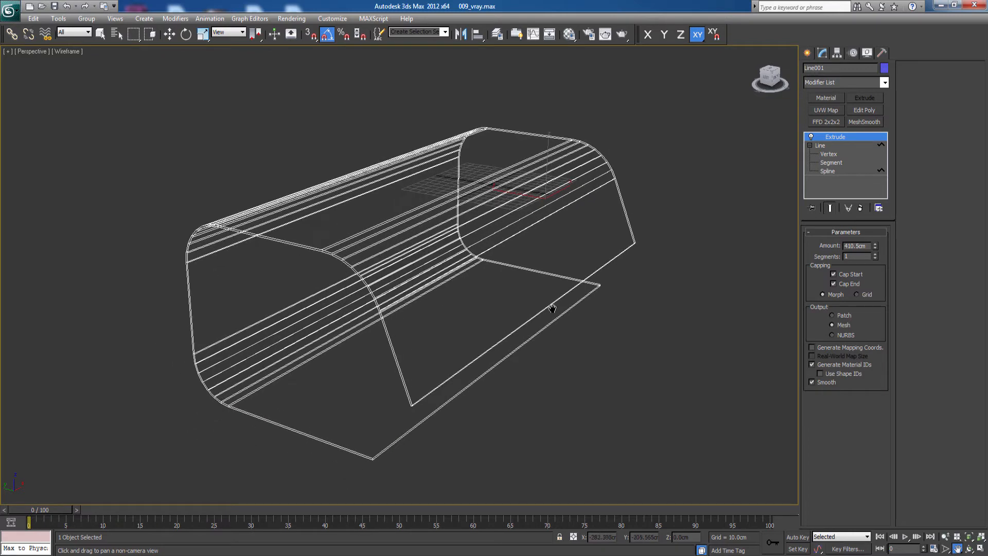
pyautogui.click(168, 34)
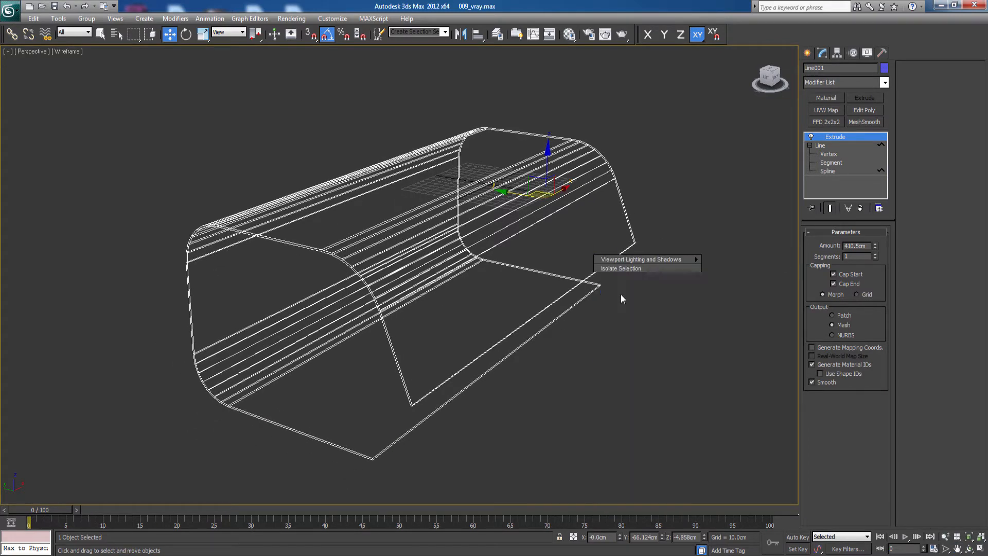
pyautogui.moveTo(547, 320)
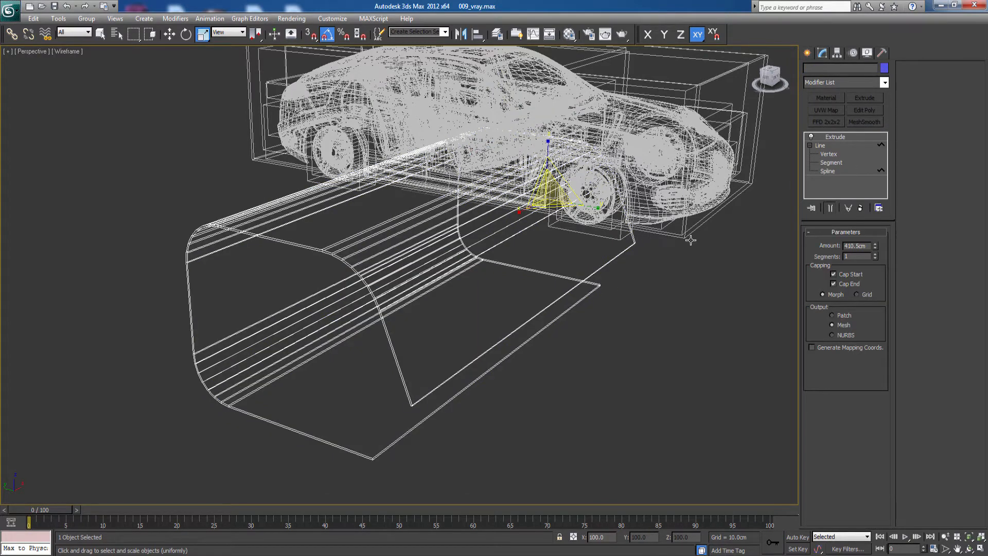
# Give Line001 an Extrude amount of 410.5 cm, with the car visible again.
pyautogui.click(834, 137)
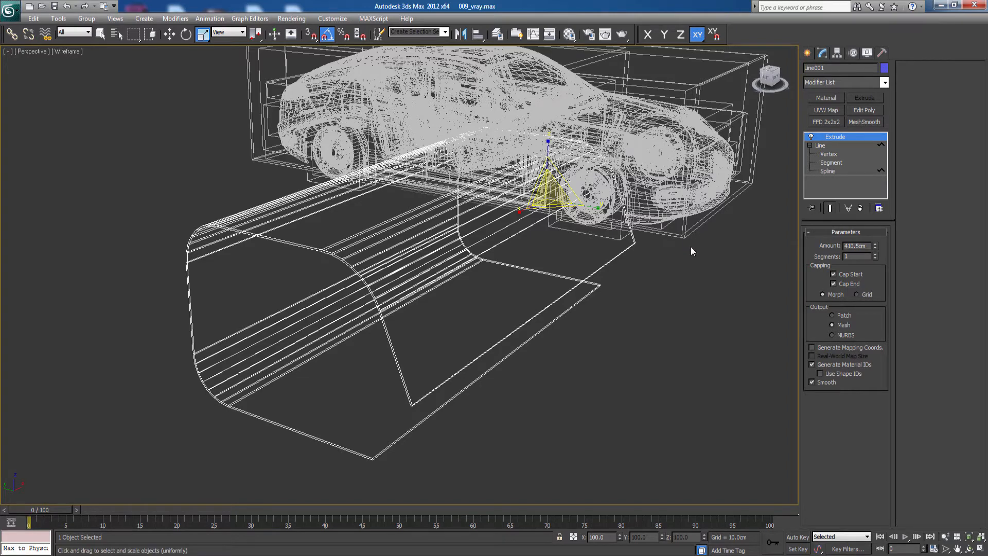
pyautogui.moveTo(693, 247)
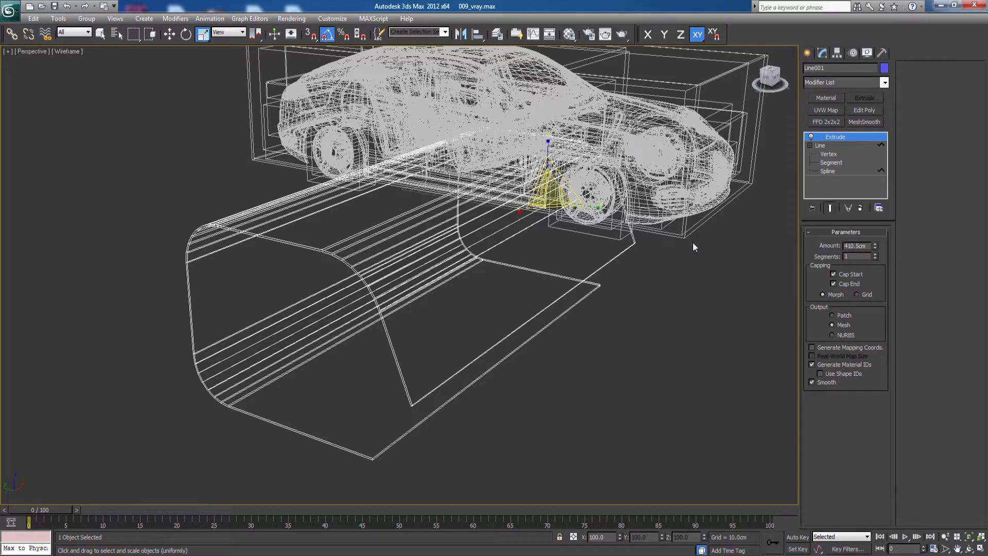
pyautogui.moveTo(694, 240)
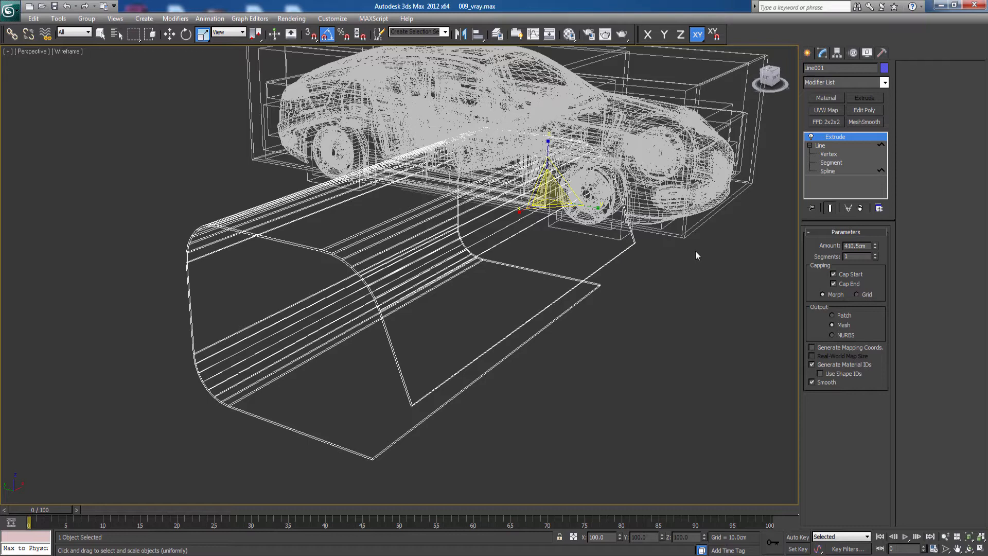
pyautogui.moveTo(690, 259)
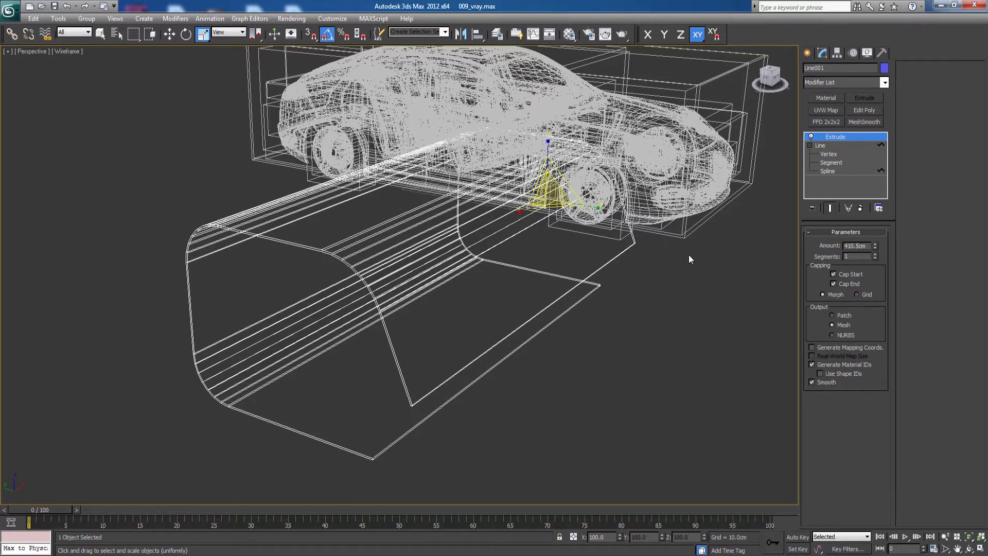
pyautogui.moveTo(693, 253)
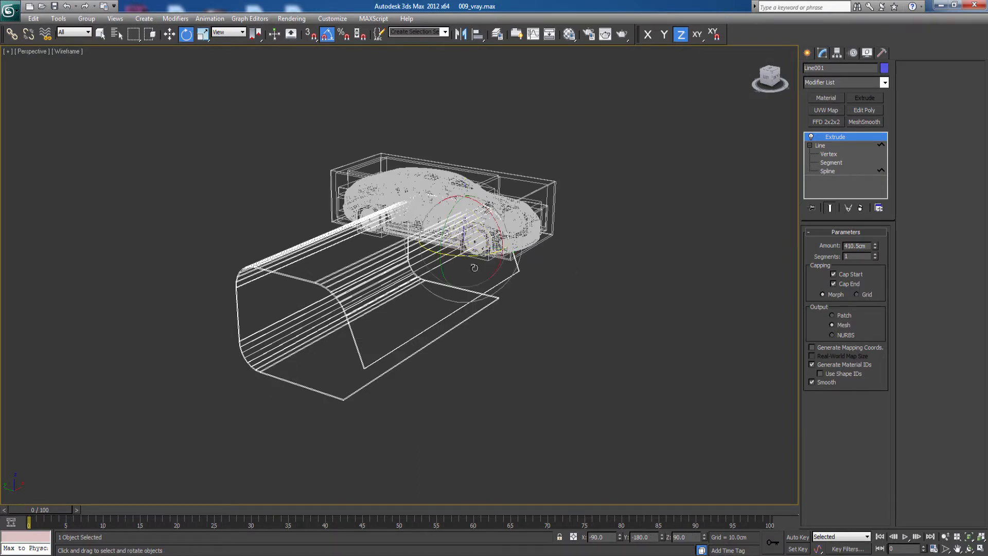
pyautogui.moveTo(466, 258)
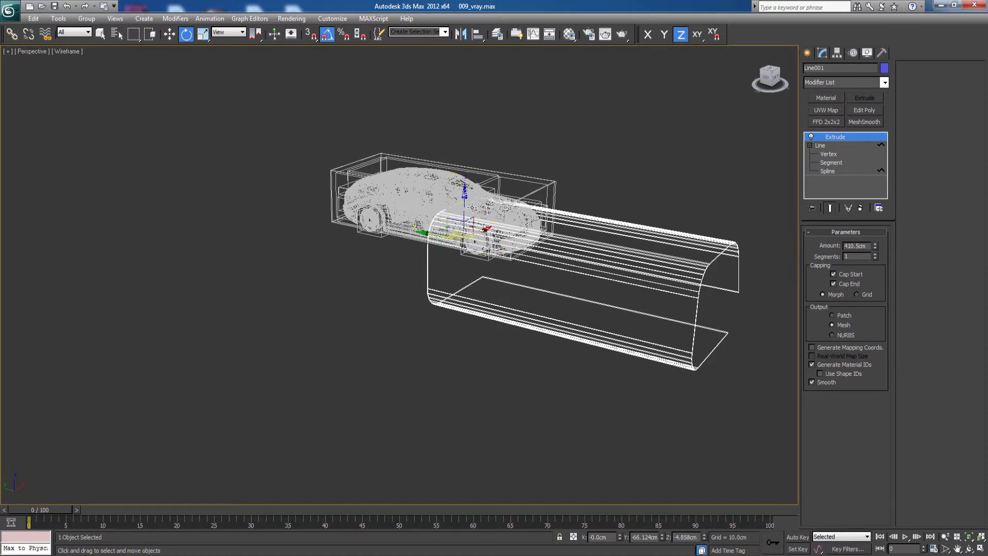
# Rotate the extruded stage upright and move it beside the car, checking the Left view.
pyautogui.press('l')
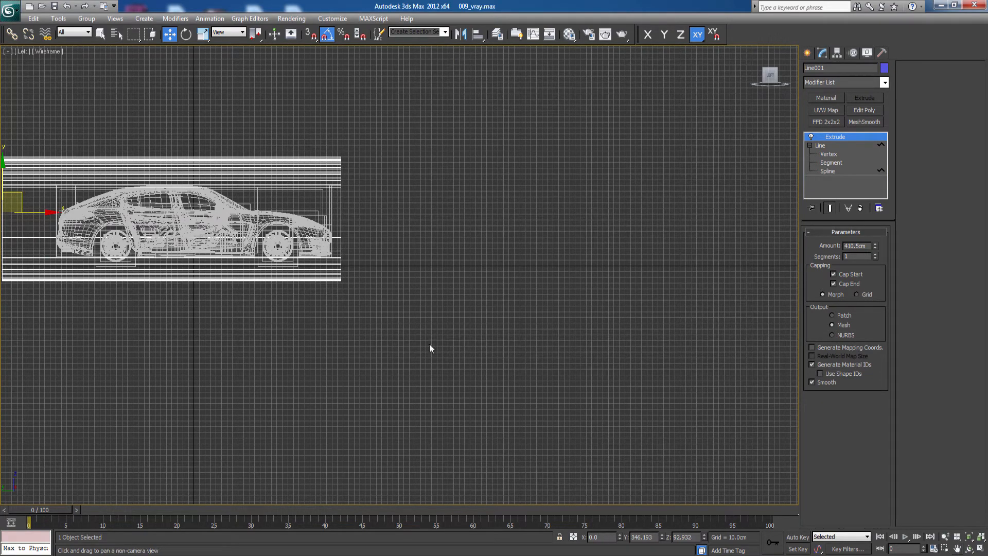
# Set the Extrude amount to 545.5 cm and orbit the Perspective view to check the fit.
pyautogui.moveTo(430, 349); pyautogui.dragTo(784, 240)
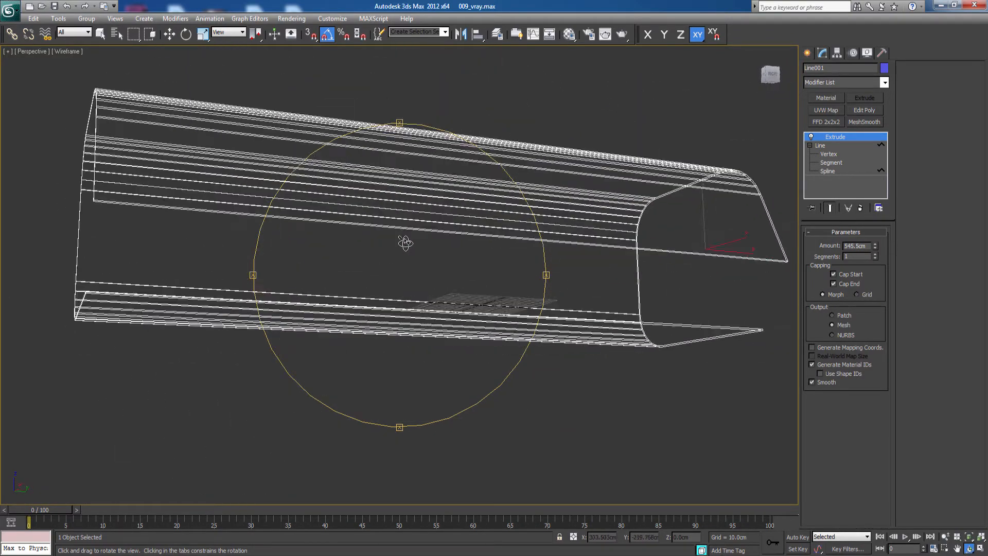
pyautogui.moveTo(405, 244); pyautogui.dragTo(405, 254)
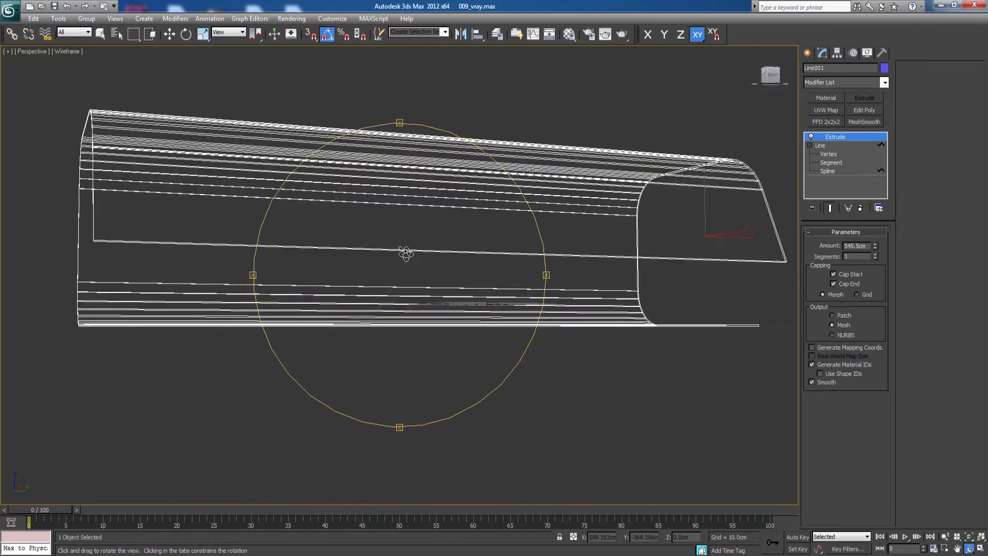
pyautogui.moveTo(403, 252); pyautogui.dragTo(435, 274)
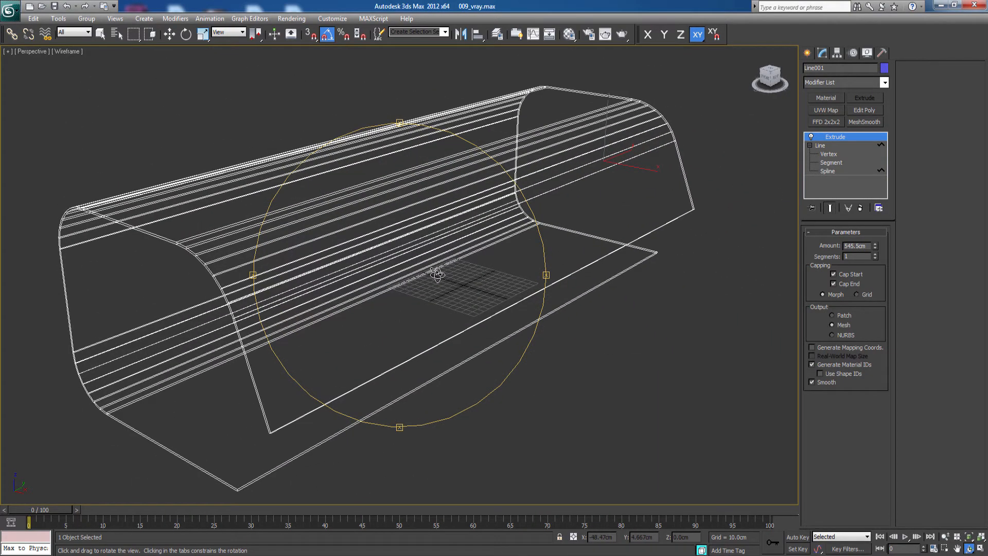
pyautogui.moveTo(441, 274); pyautogui.dragTo(451, 271)
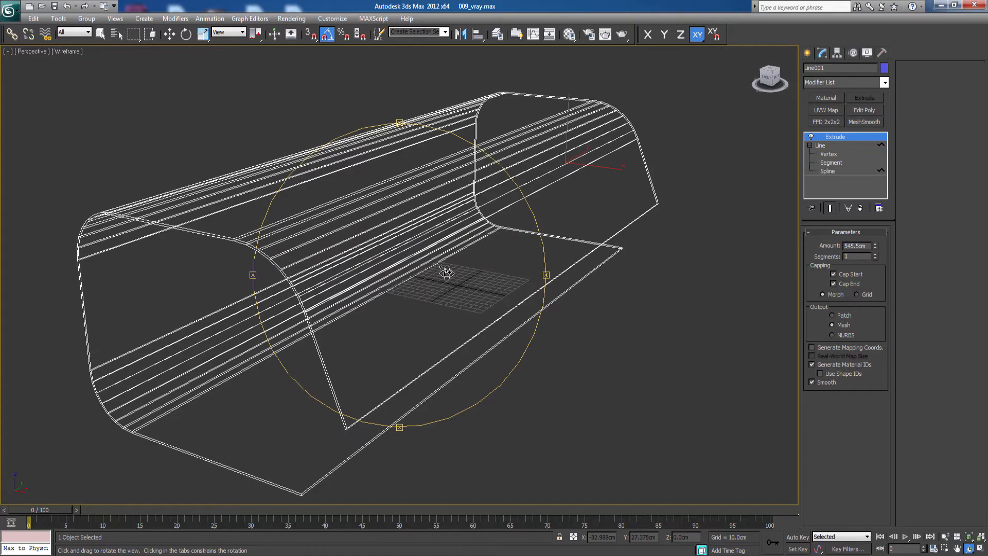
pyautogui.moveTo(447, 272); pyautogui.dragTo(466, 253)
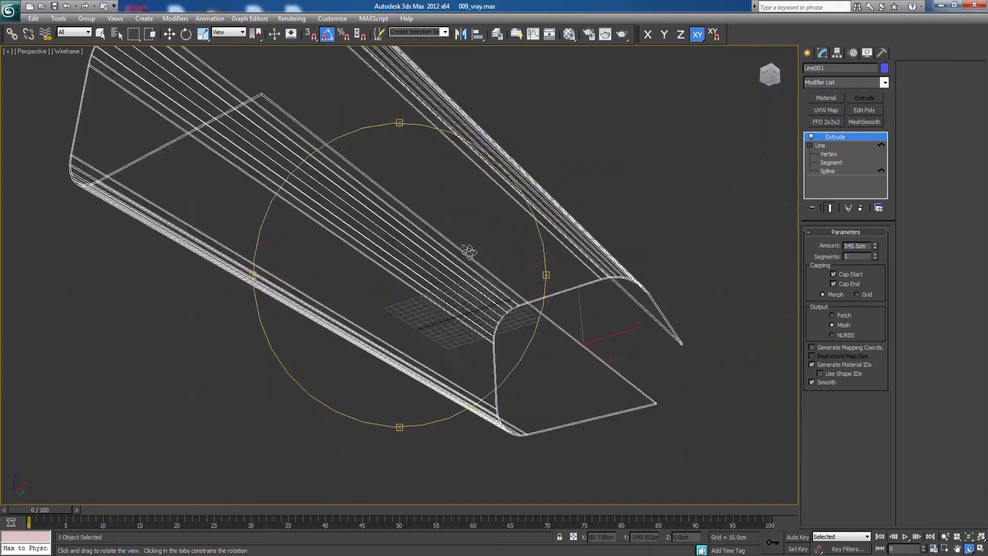
pyautogui.moveTo(470, 252); pyautogui.dragTo(429, 274)
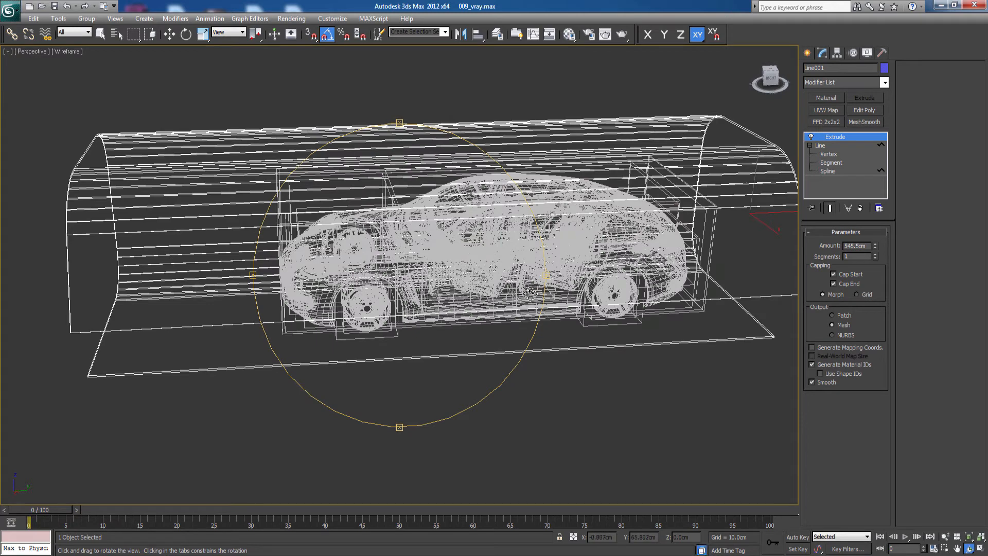
pyautogui.moveTo(479, 324)
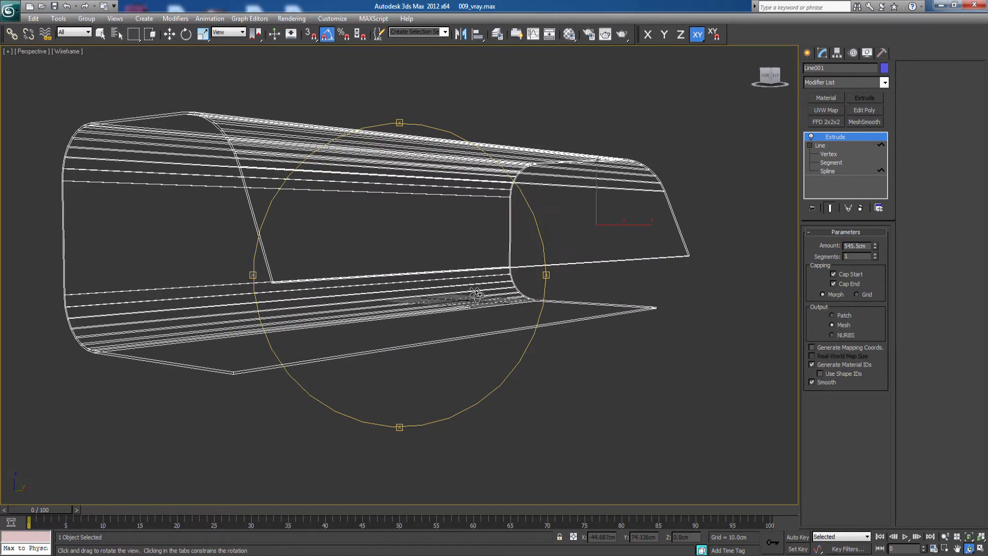
pyautogui.moveTo(476, 293); pyautogui.dragTo(533, 256)
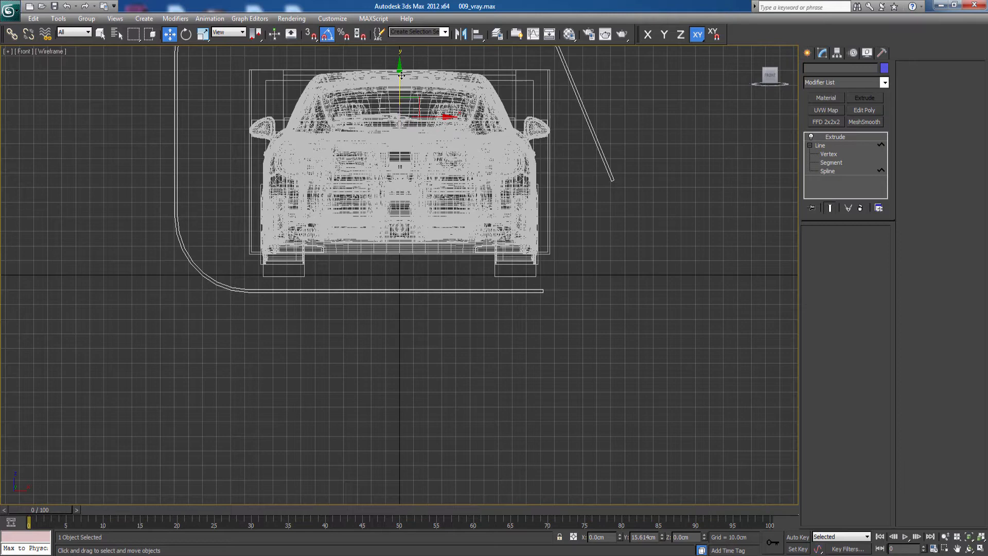
# Select the stage shape and pick its open-end points at Vertex level.
pyautogui.click(834, 137)
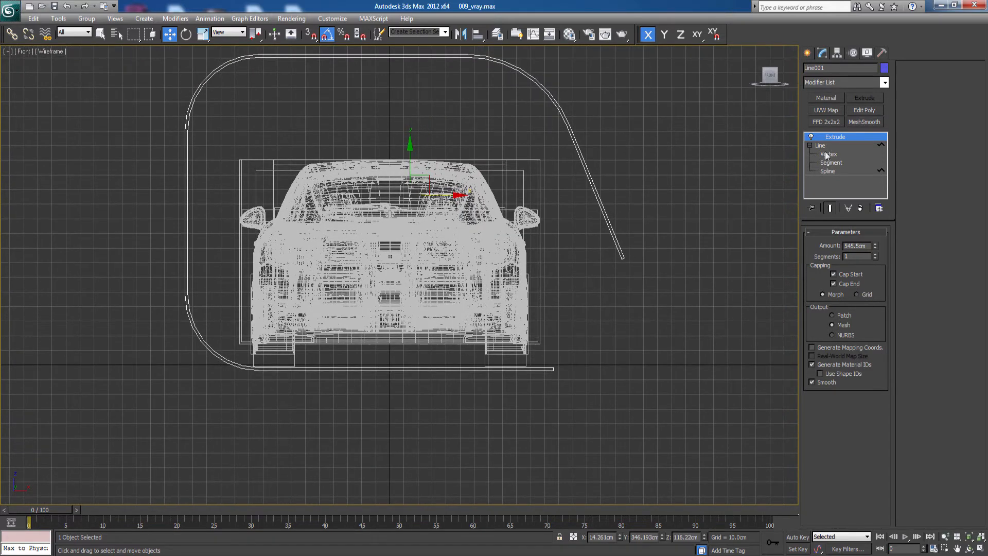
pyautogui.click(828, 154)
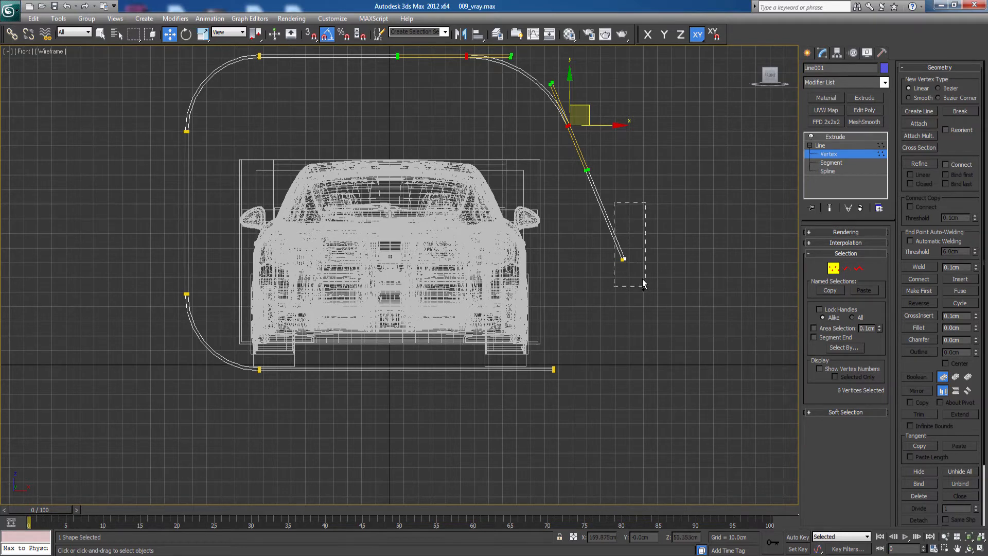
pyautogui.moveTo(622, 258); pyautogui.dragTo(628, 256)
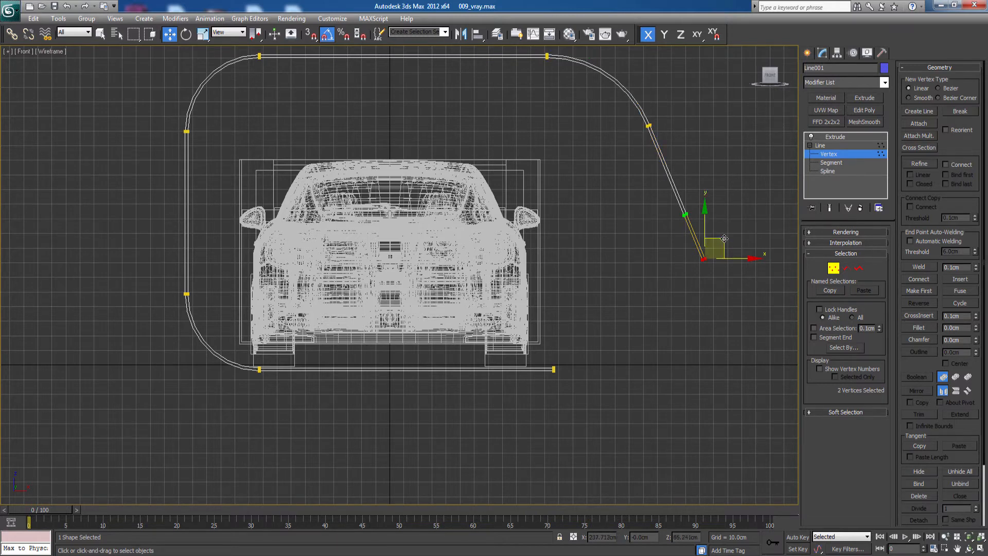
pyautogui.click(10, 11)
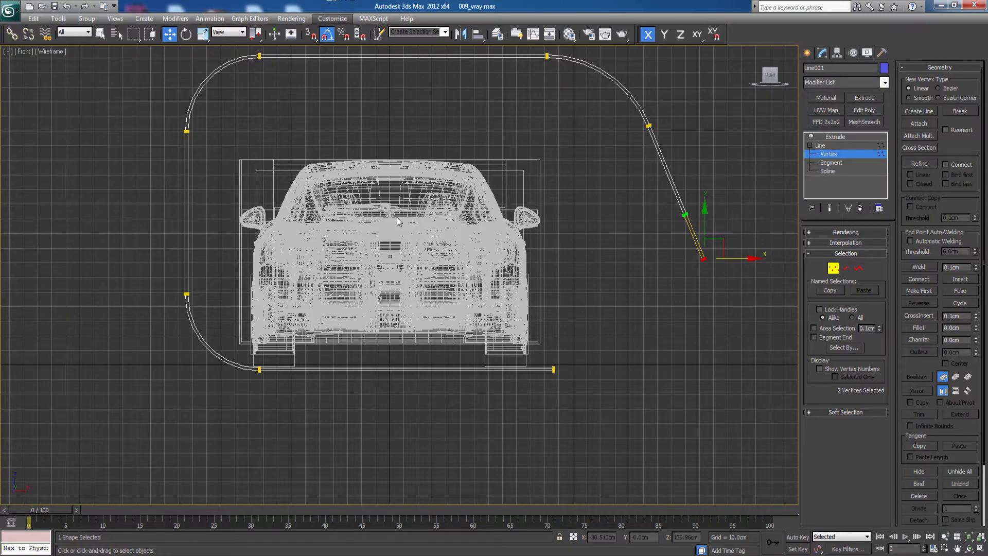
pyautogui.moveTo(584, 289)
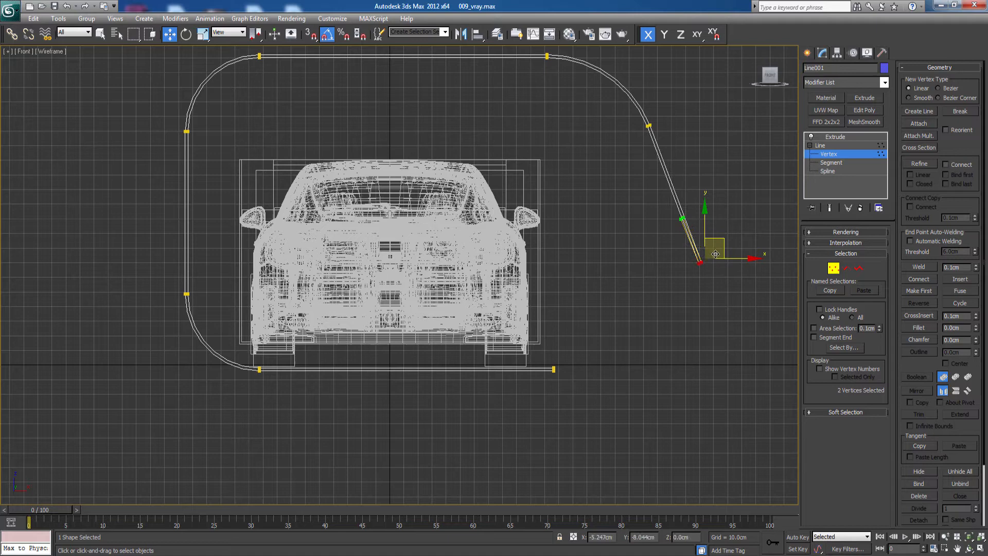
# Drag the profile's right end points down so it curves straight beside the car.
pyautogui.moveTo(715, 253); pyautogui.dragTo(680, 289)
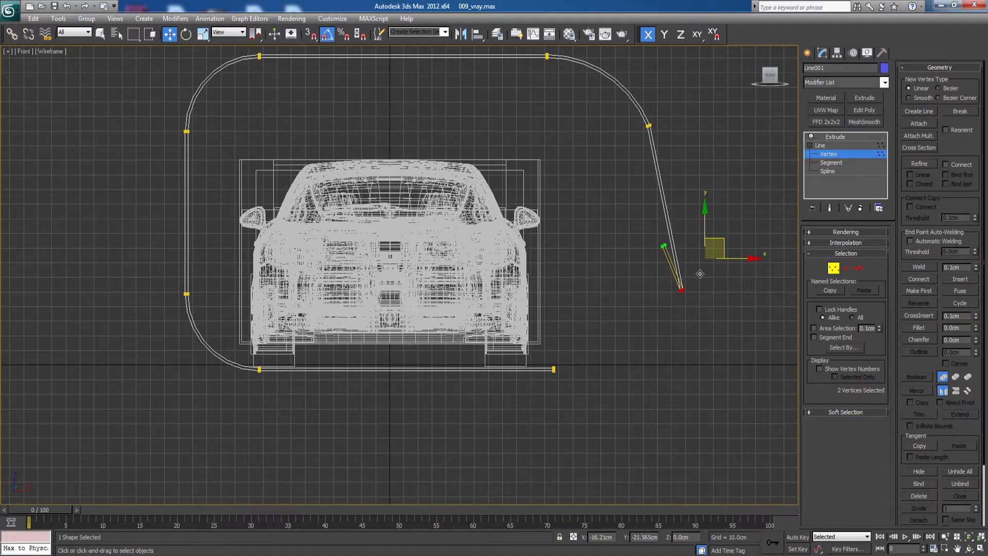
pyautogui.moveTo(679, 289); pyautogui.dragTo(670, 293)
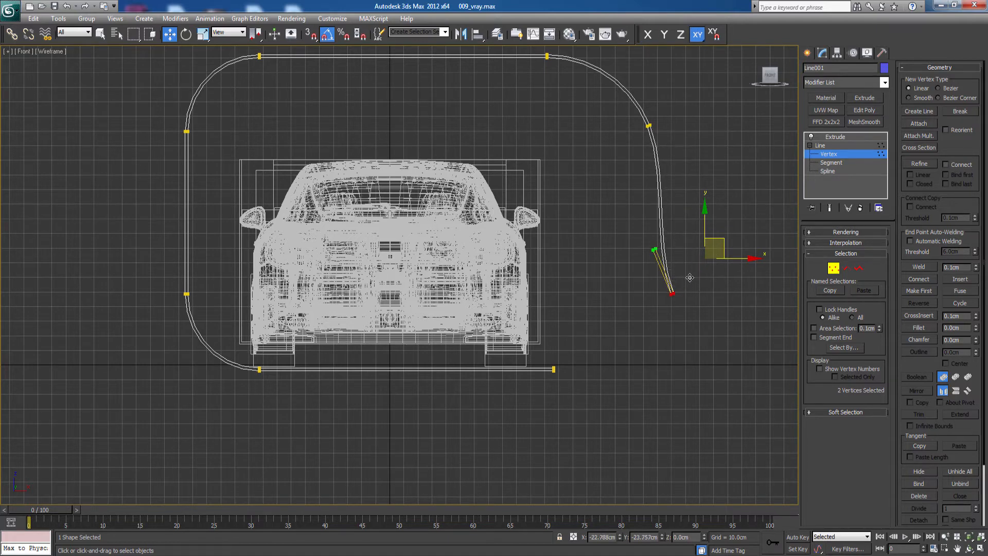
pyautogui.moveTo(671, 293); pyautogui.dragTo(719, 241)
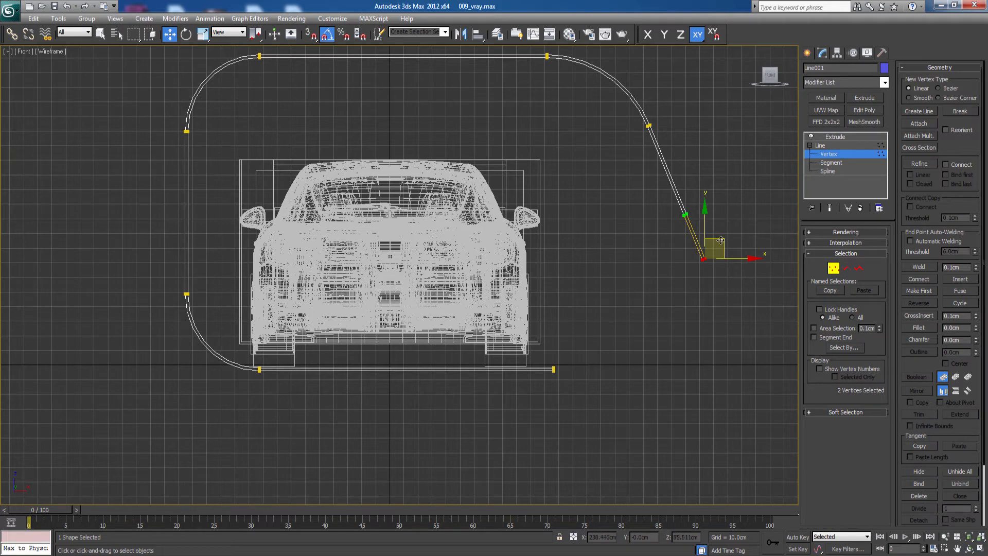
pyautogui.moveTo(718, 242); pyautogui.dragTo(659, 296)
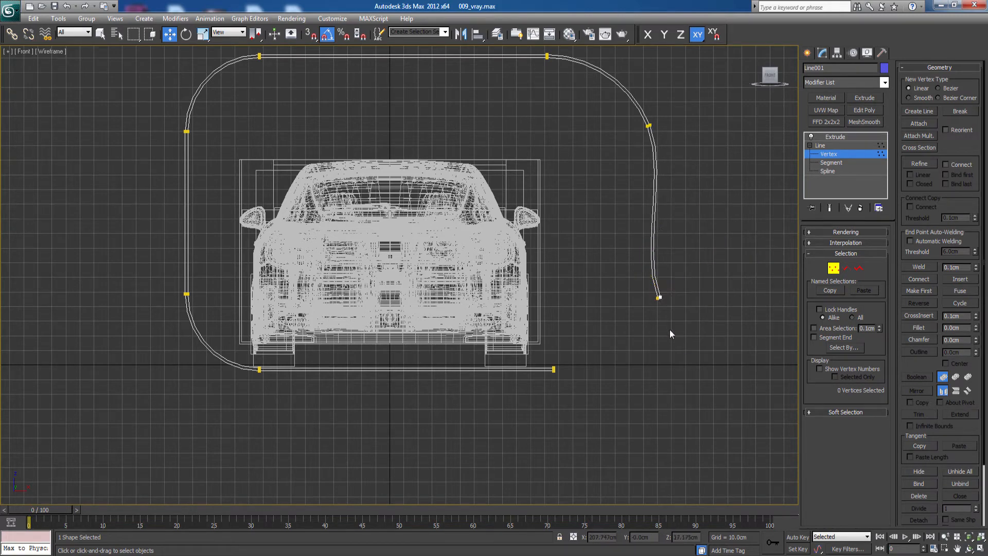
pyautogui.rightClick(660, 293)
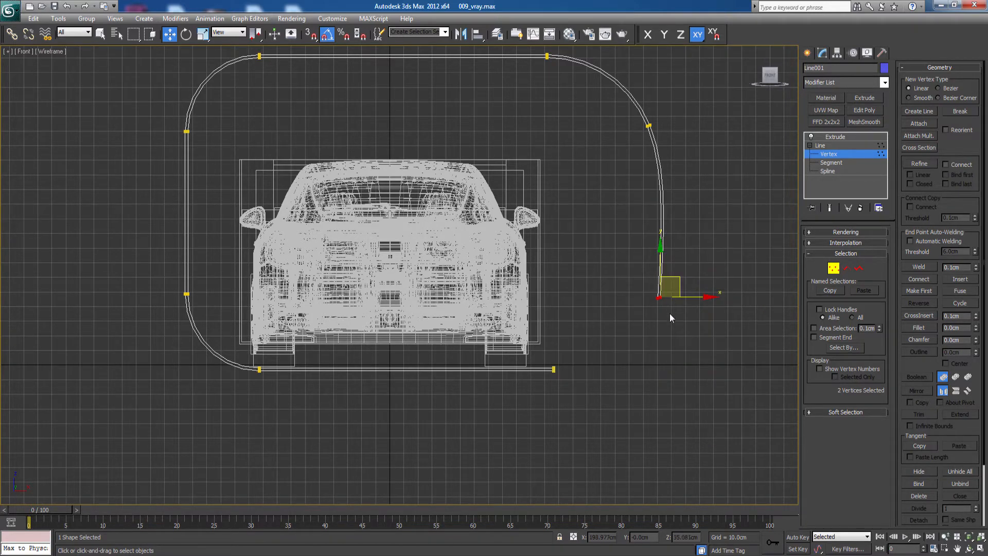
pyautogui.moveTo(671, 289); pyautogui.dragTo(670, 302)
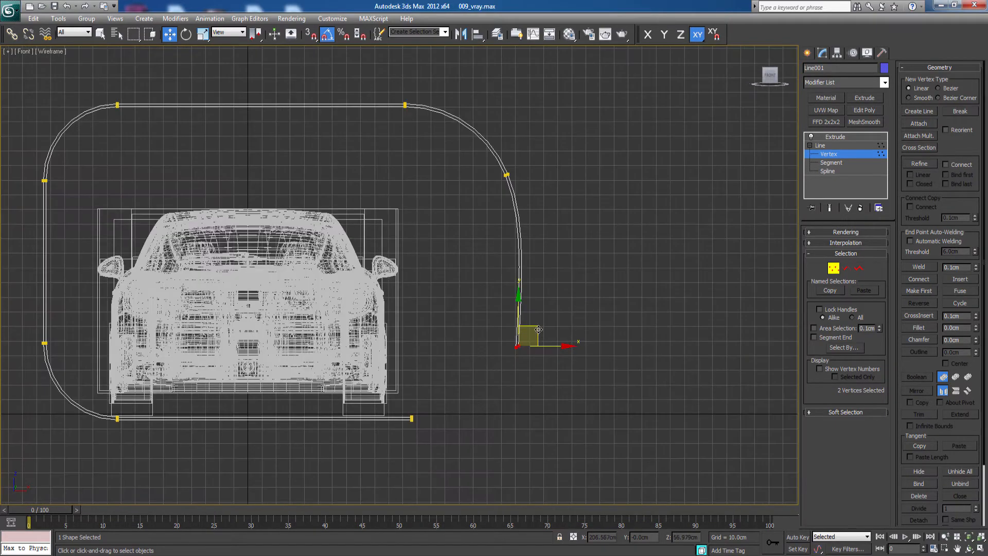
pyautogui.moveTo(537, 329); pyautogui.dragTo(543, 343)
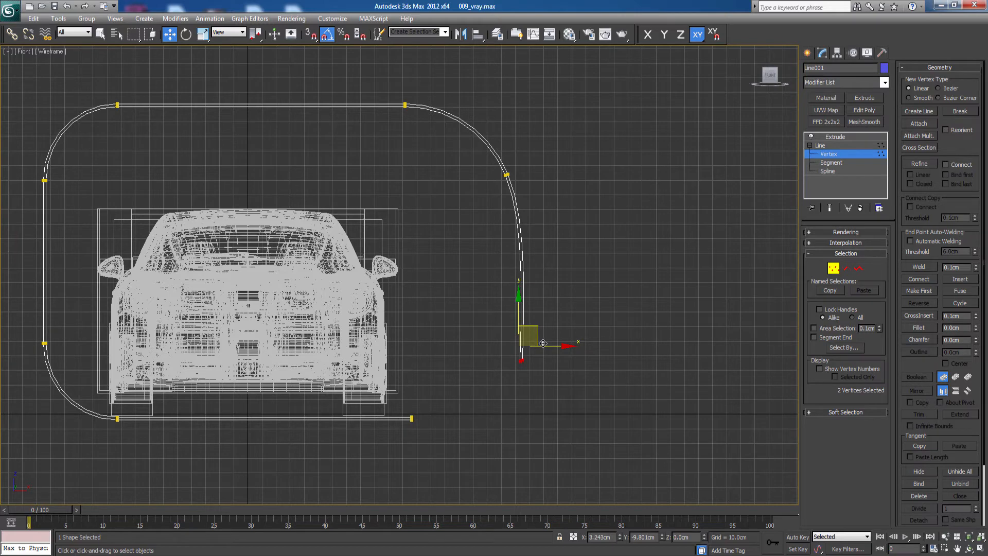
pyautogui.moveTo(519, 343); pyautogui.dragTo(525, 370)
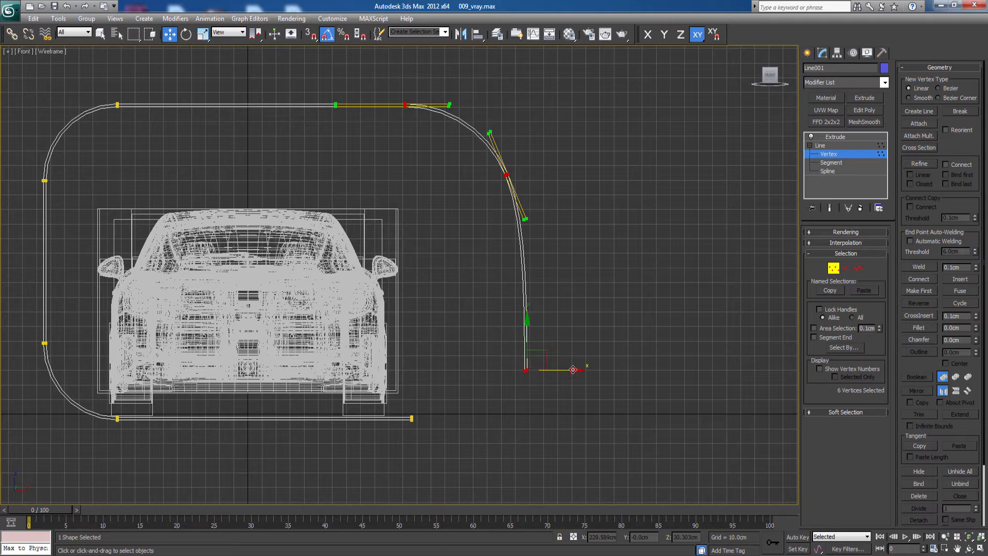
pyautogui.moveTo(527, 370); pyautogui.dragTo(557, 370)
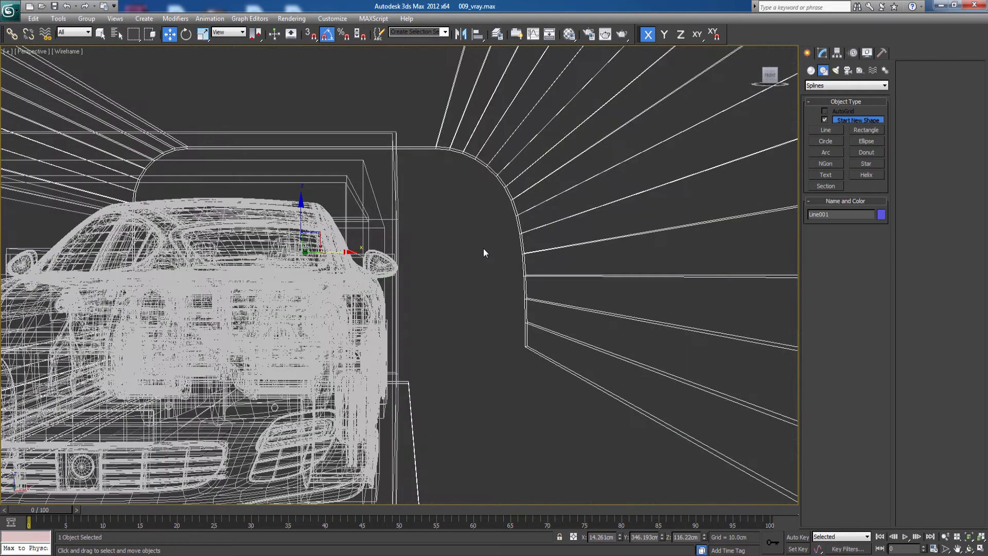
# Zoom out the Perspective view, then switch to the Front viewport.
pyautogui.scroll(-3)
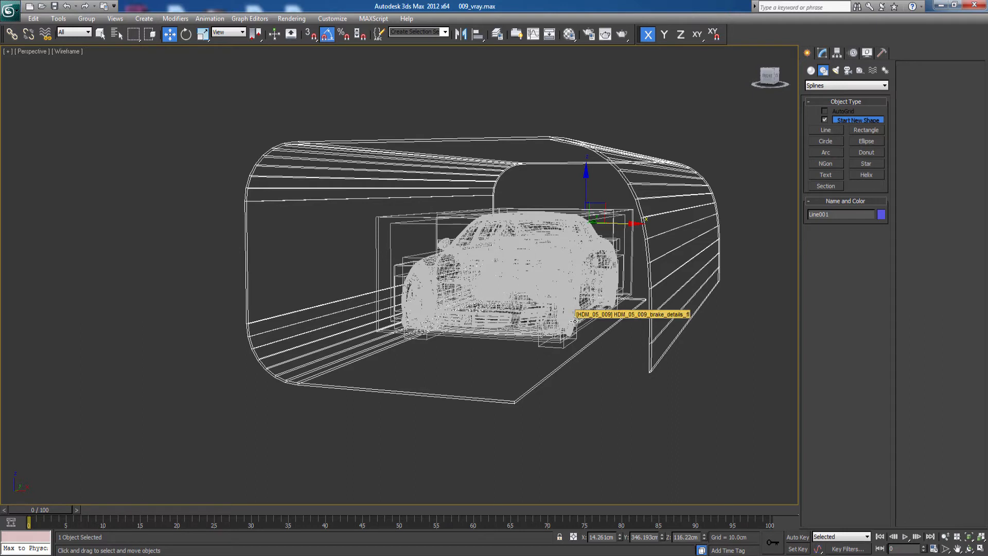
pyautogui.press('f')
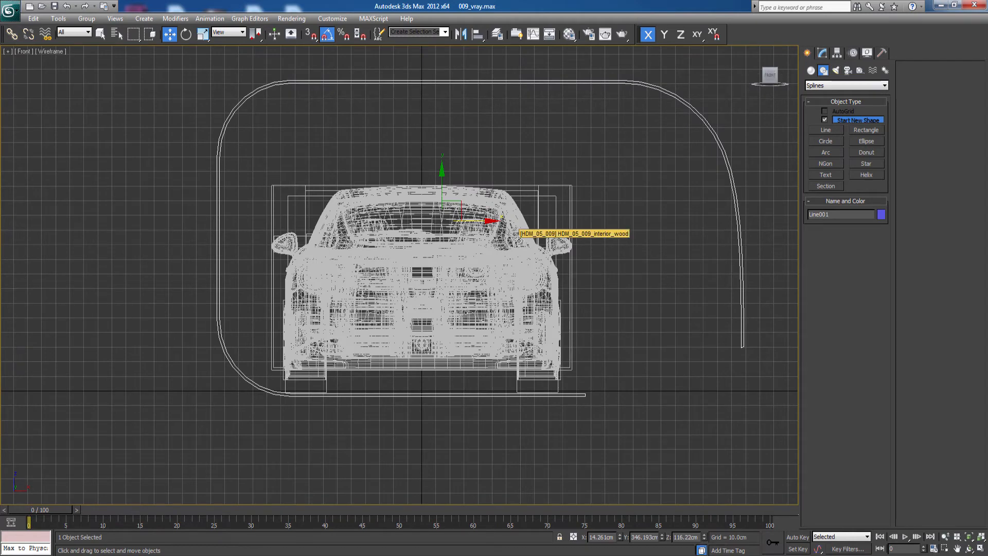
# Hide the car and drag out a new VRayLight plane light in the front view.
pyautogui.rightClick(486, 220)
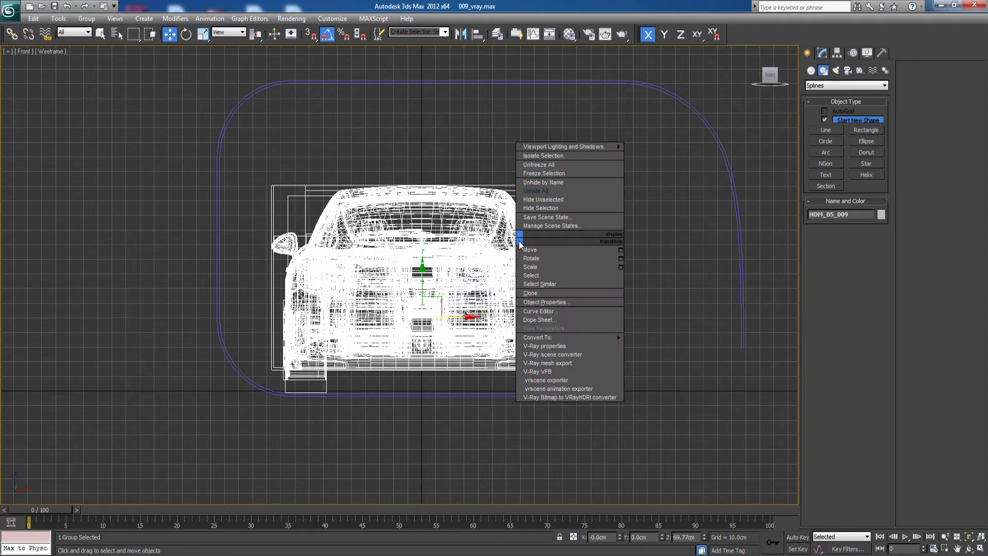
pyautogui.moveTo(532, 128)
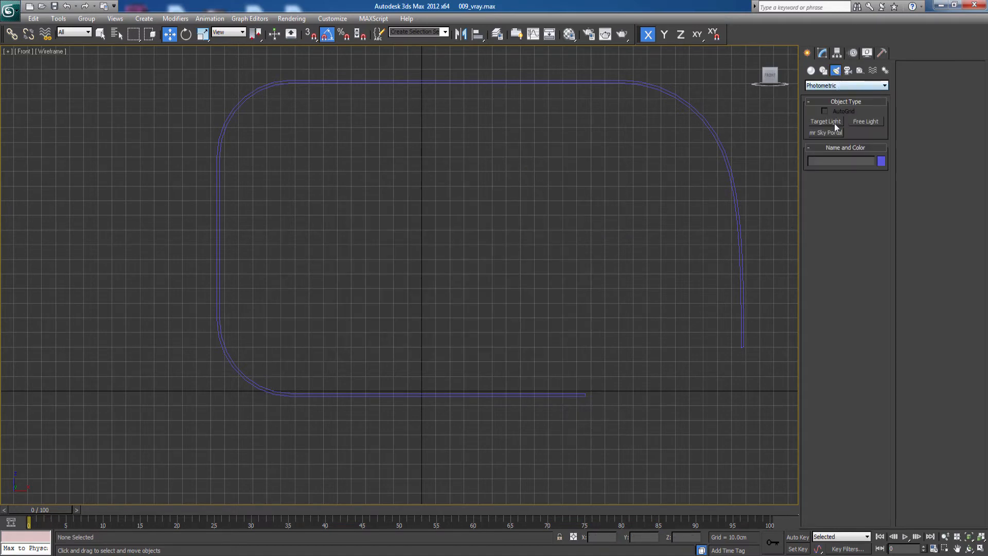
pyautogui.click(846, 85)
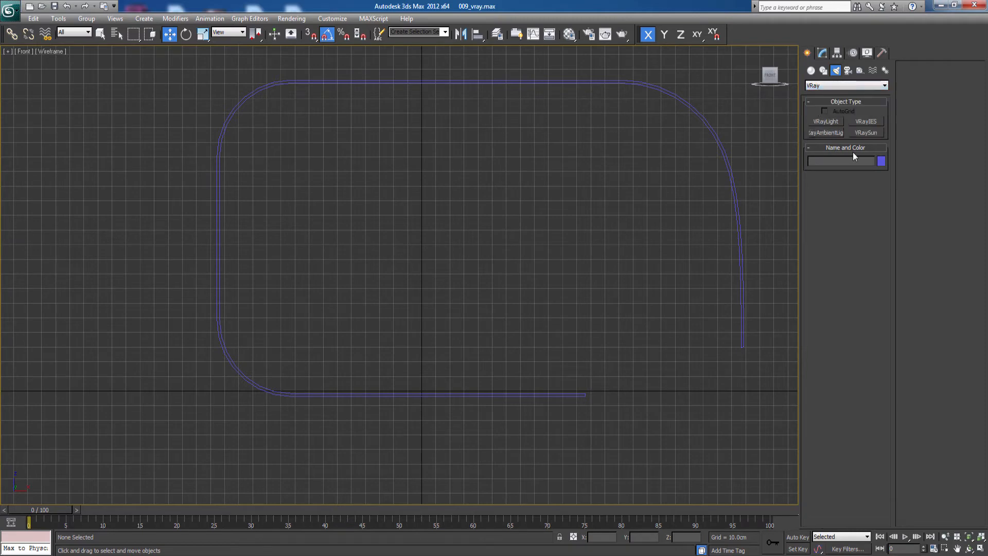
pyautogui.click(826, 121)
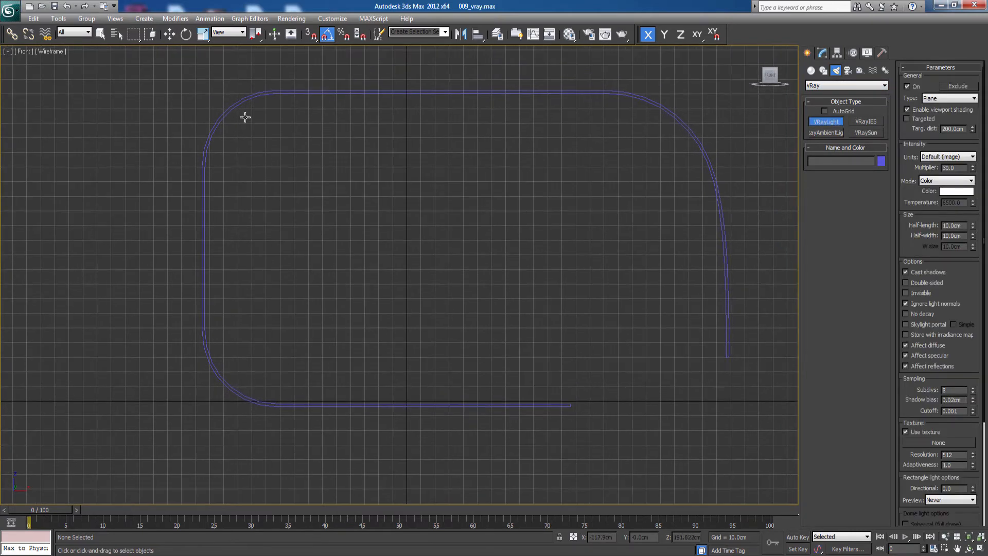
pyautogui.moveTo(432, 239); pyautogui.dragTo(599, 371)
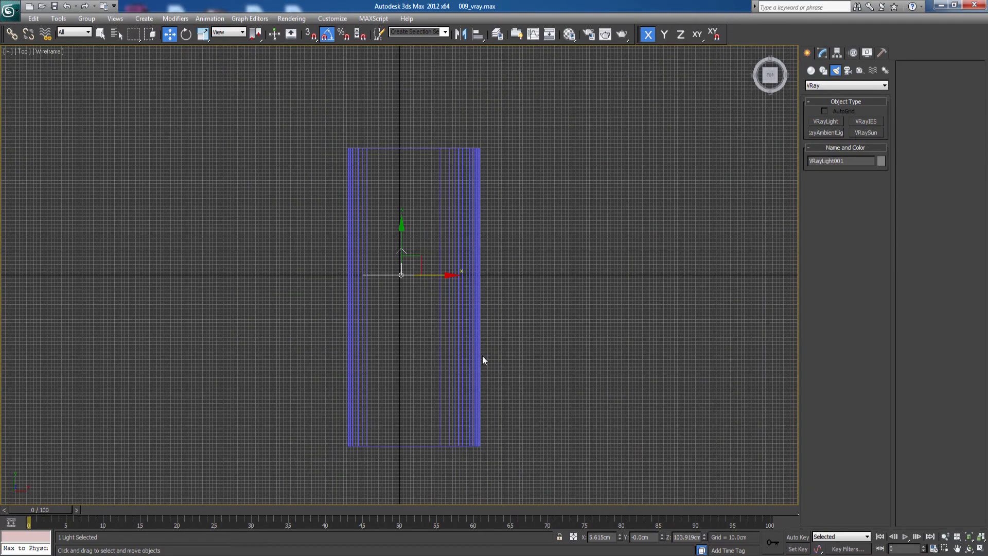
pyautogui.moveTo(483, 368)
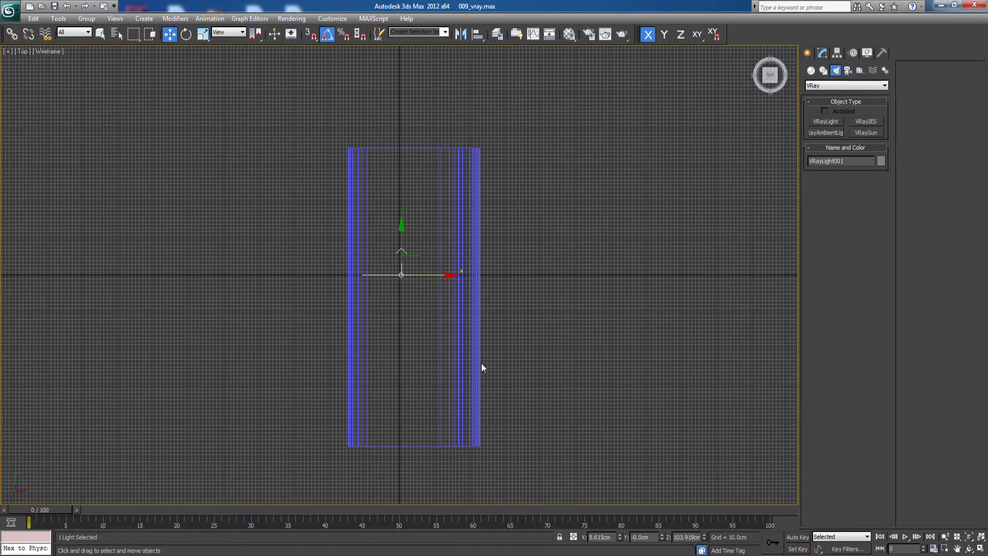
pyautogui.moveTo(390, 263)
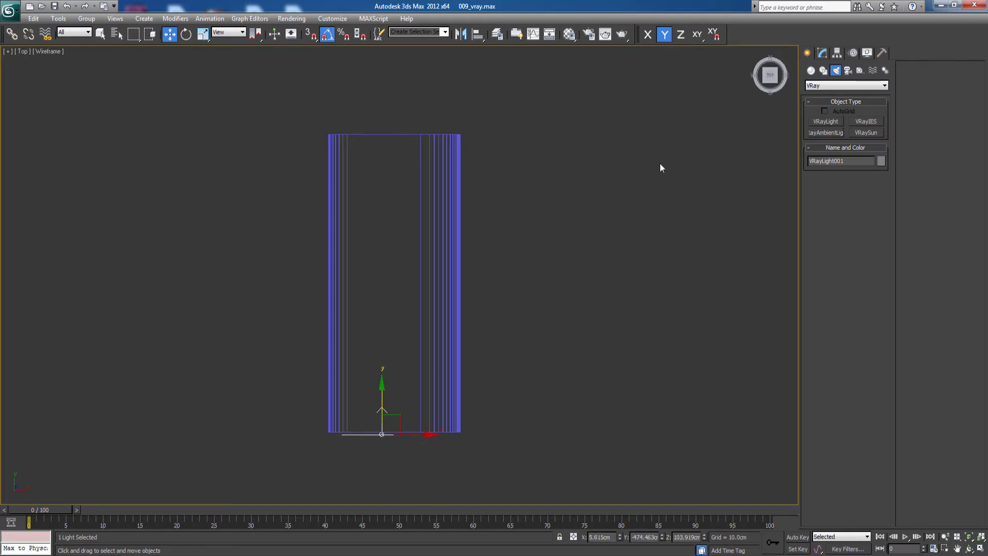
pyautogui.moveTo(346, 47)
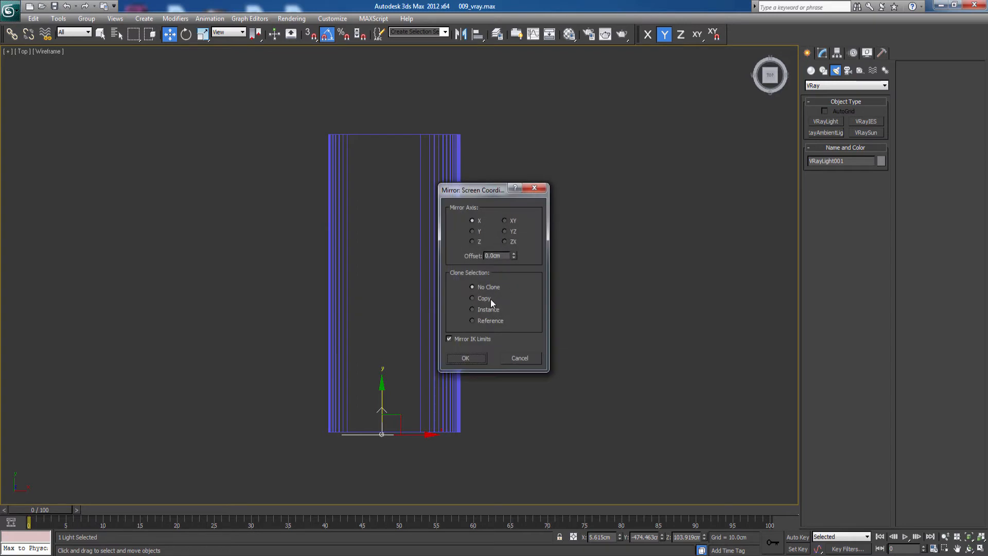
# Mirror a copy of the plane light along Y and orbit to see both lights.
pyautogui.click(472, 298)
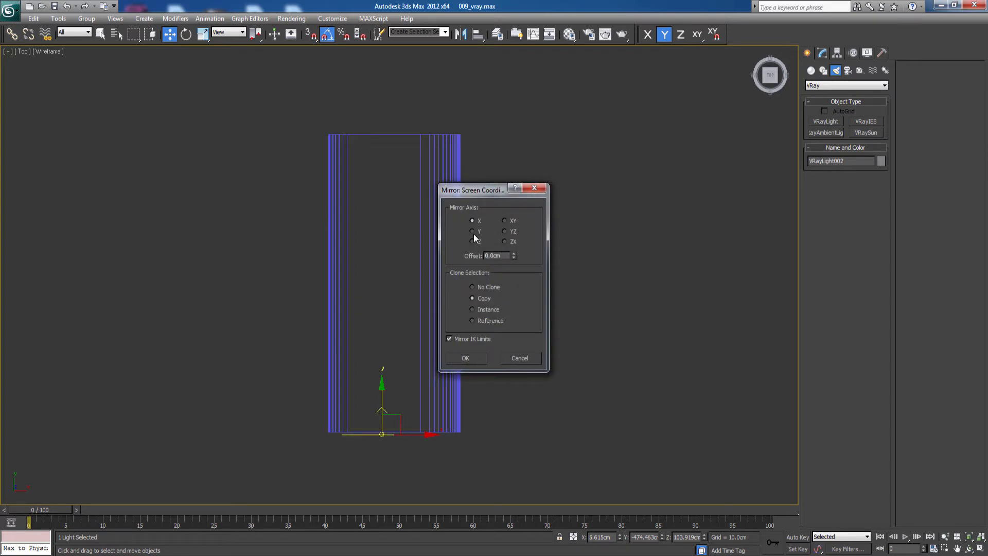
pyautogui.click(472, 231)
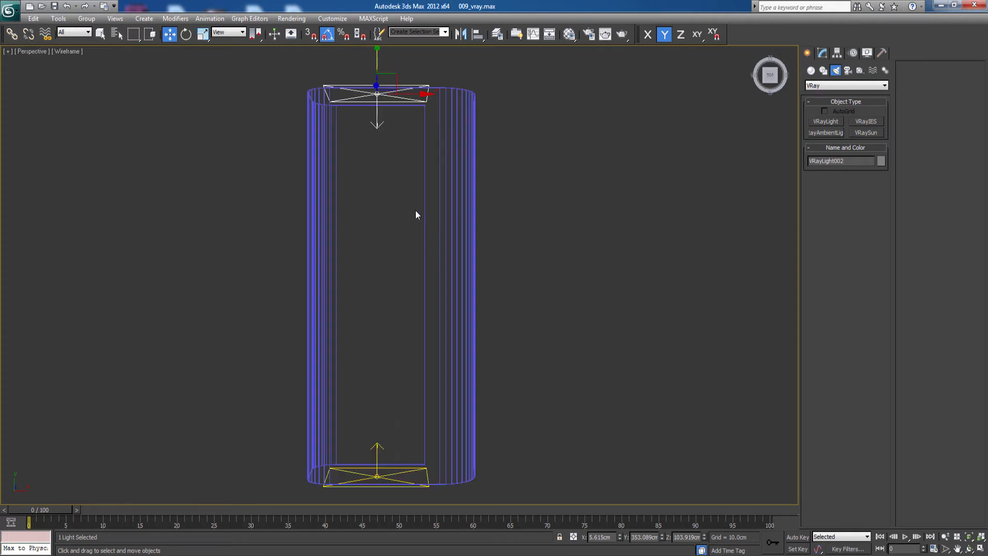
pyautogui.moveTo(416, 214); pyautogui.dragTo(434, 281)
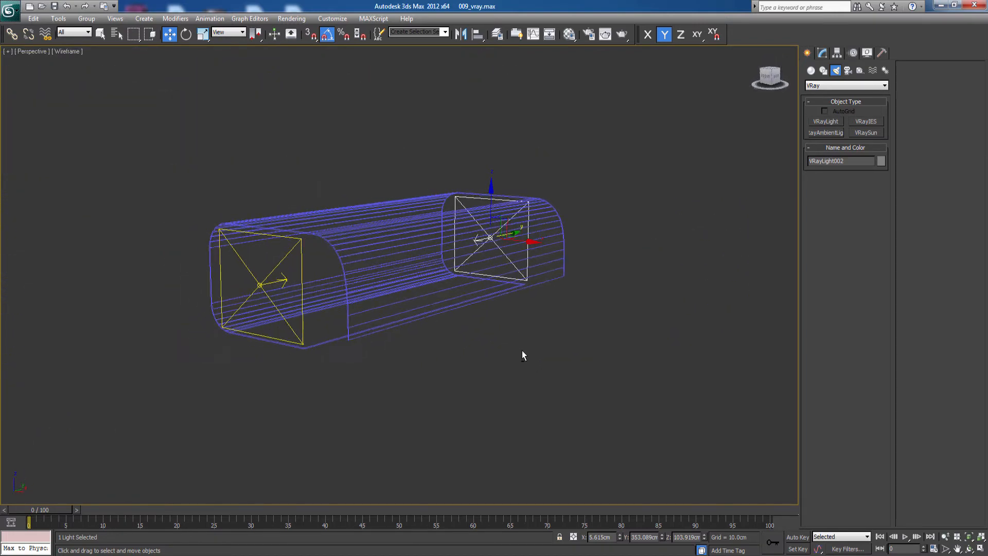
# Set VRayLight002's multiplier to 20 and adjust its Options rollout.
pyautogui.click(822, 53)
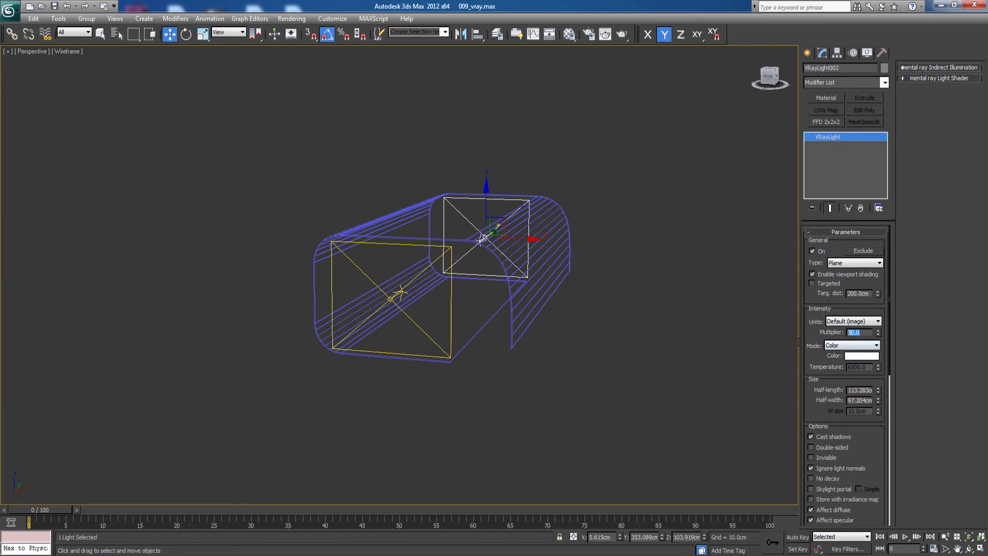
pyautogui.write('2')
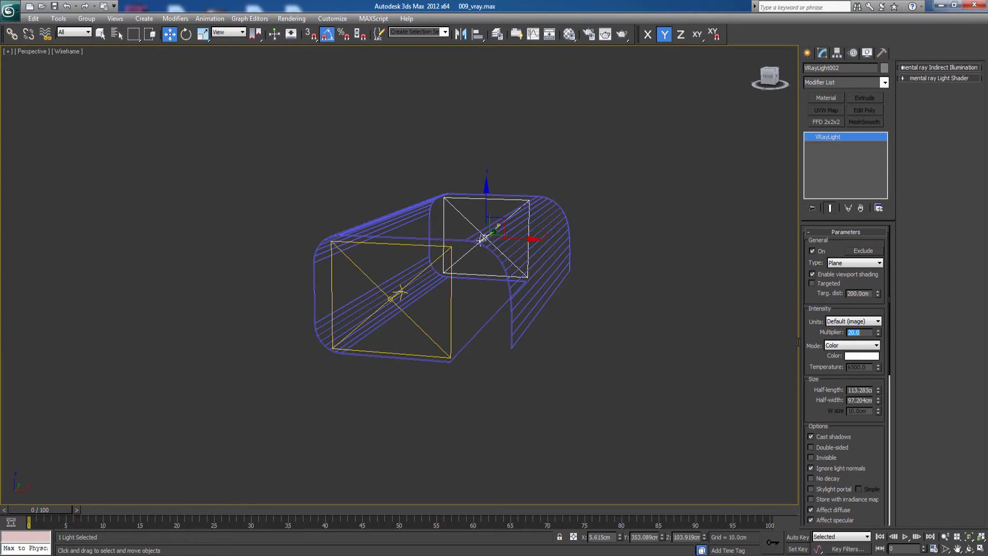
pyautogui.scroll(-3)
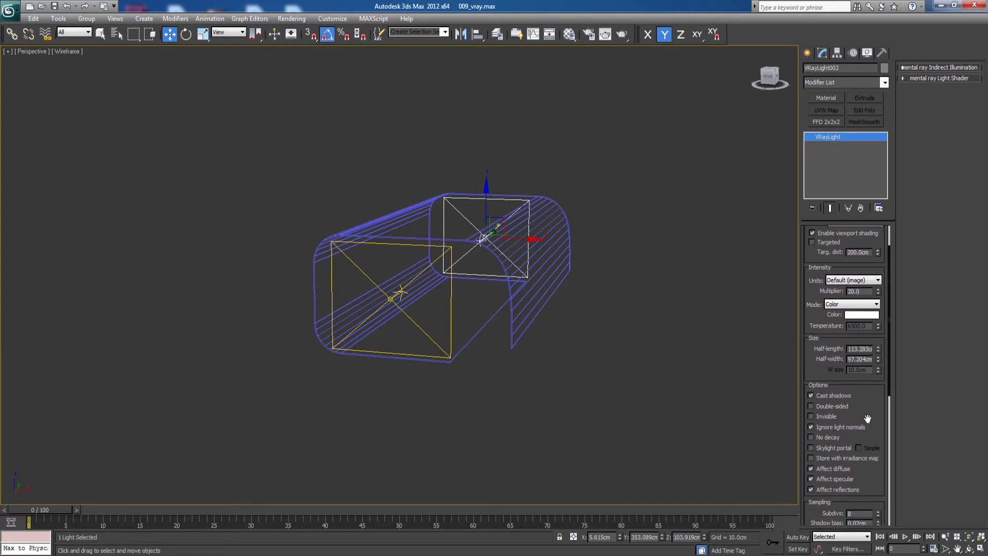
pyautogui.moveTo(822, 423)
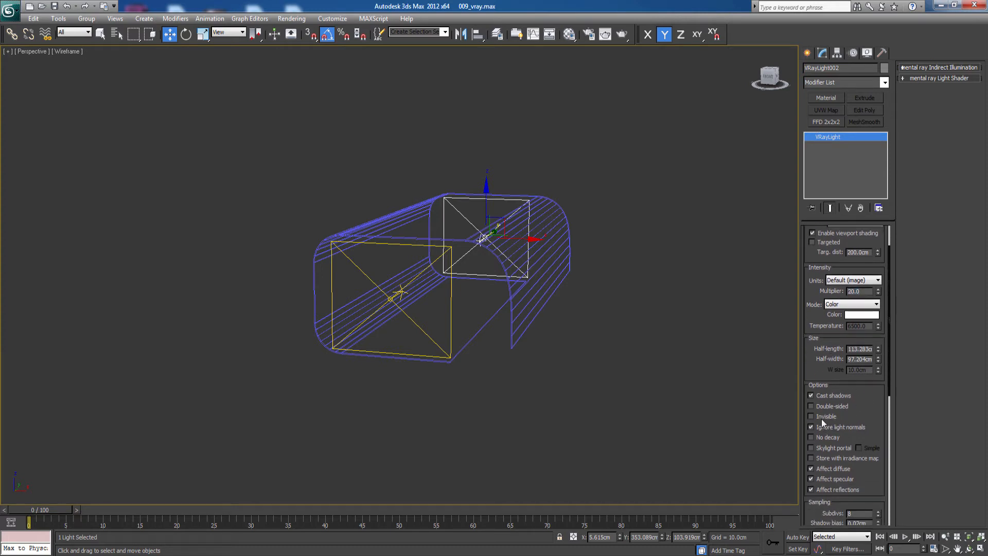
pyautogui.click(812, 416)
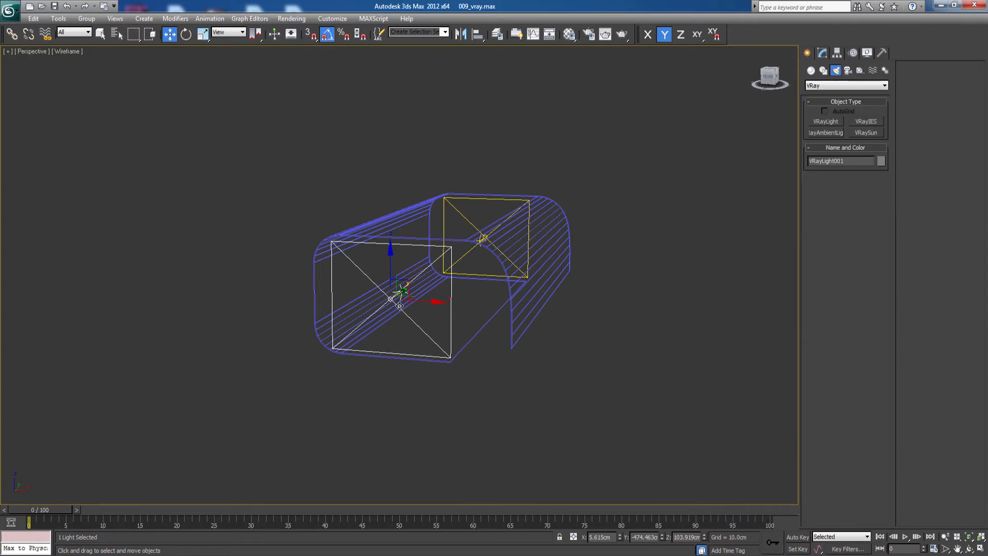
pyautogui.moveTo(485, 376)
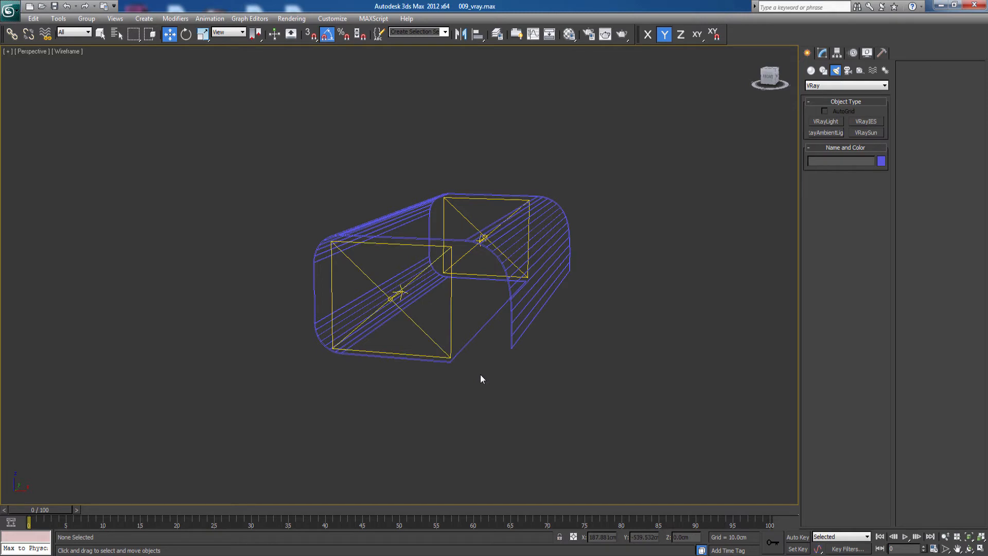
# Unhide all objects so the car reappears between the two lights.
pyautogui.rightClick(482, 378)
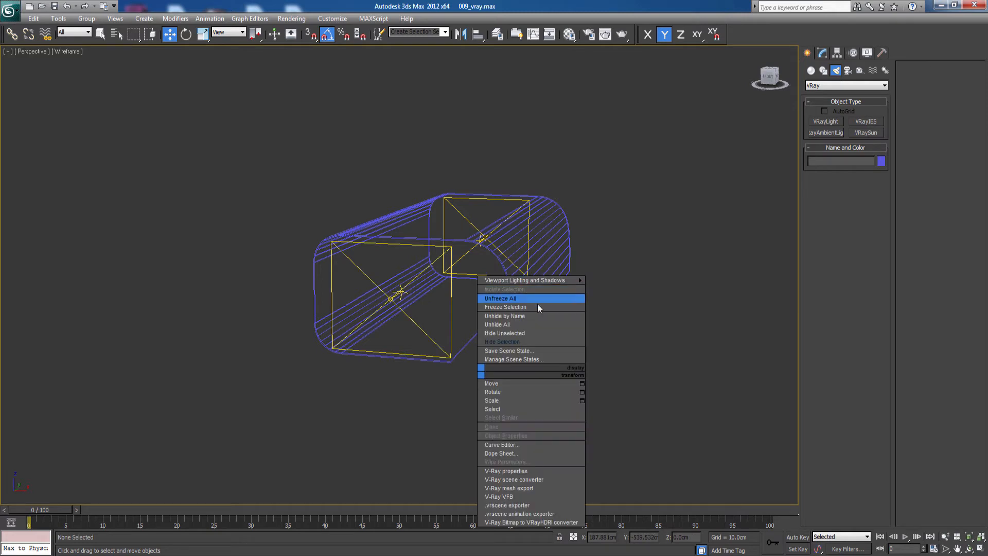
pyautogui.moveTo(513, 315)
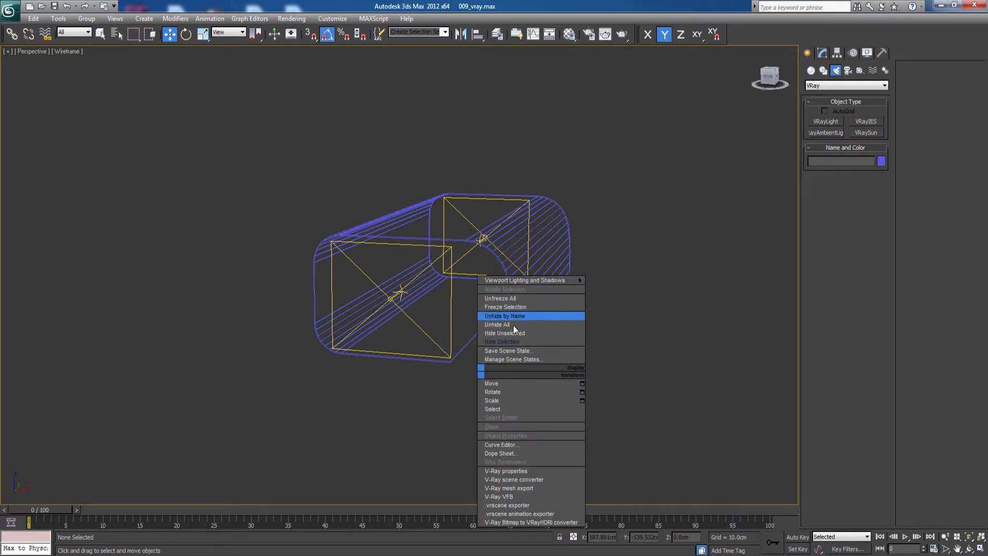
pyautogui.click(497, 323)
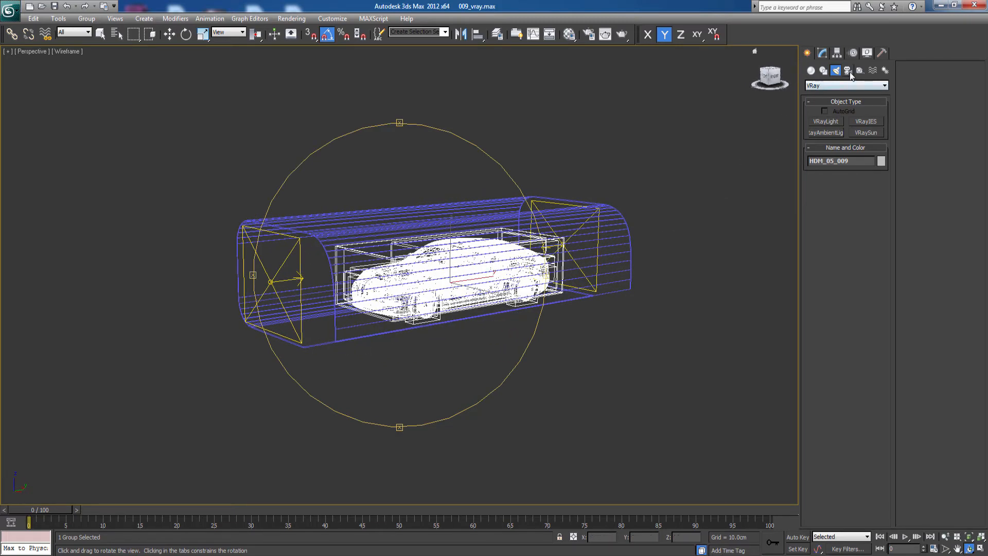
# Start a VRayPhysicalCamera and set its f-number to 8.0 and shutter speed to 200.
pyautogui.click(847, 70)
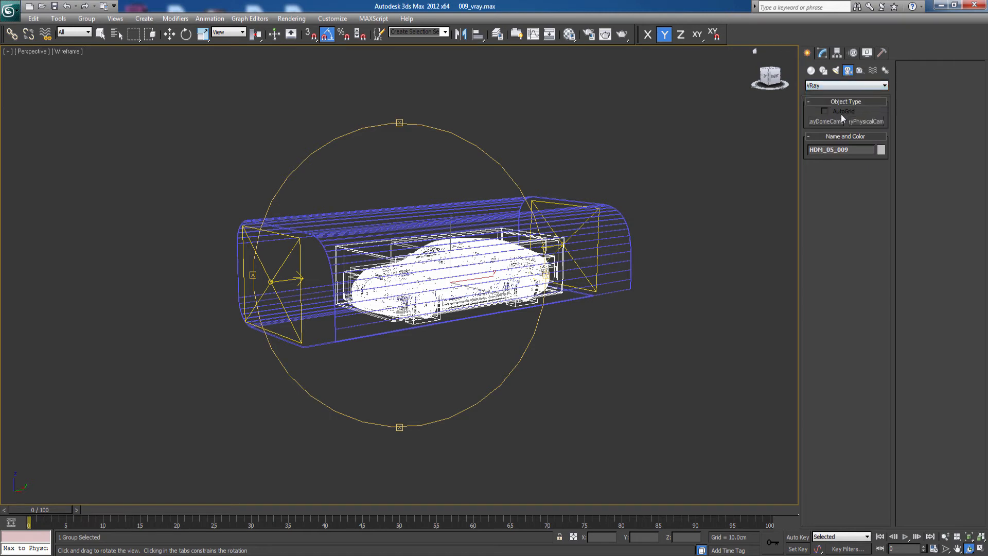
pyautogui.click(866, 121)
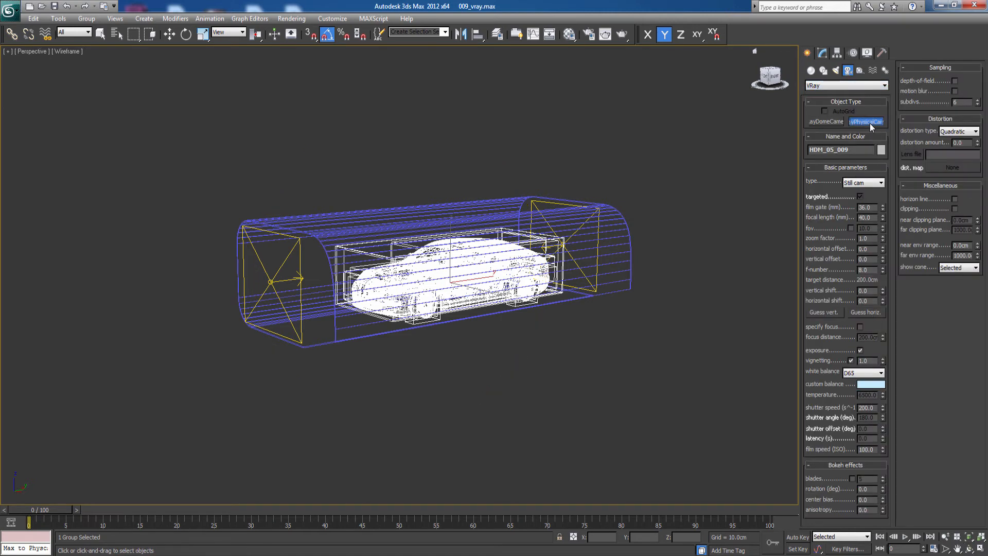
pyautogui.moveTo(871, 129)
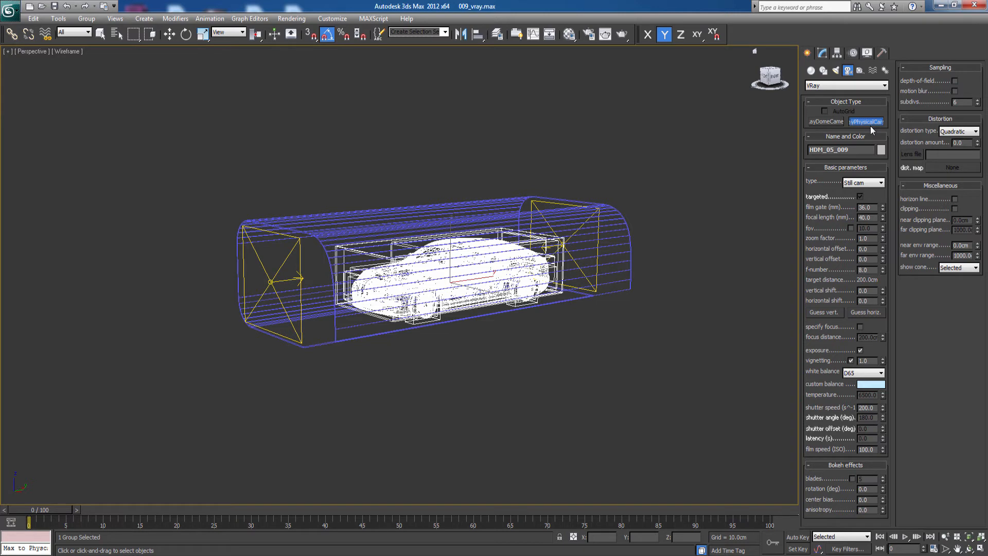
pyautogui.moveTo(813, 457)
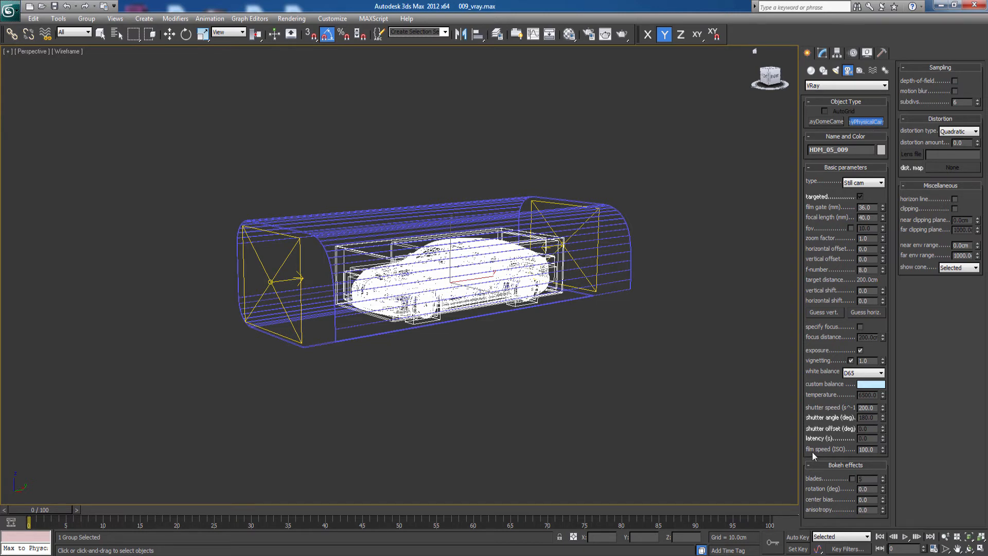
pyautogui.moveTo(845, 461)
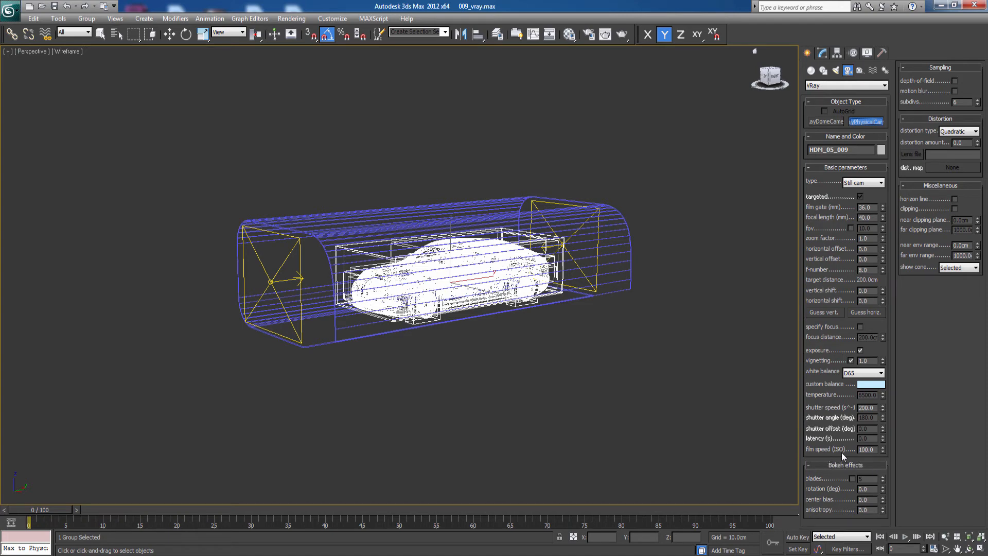
pyautogui.moveTo(826, 370)
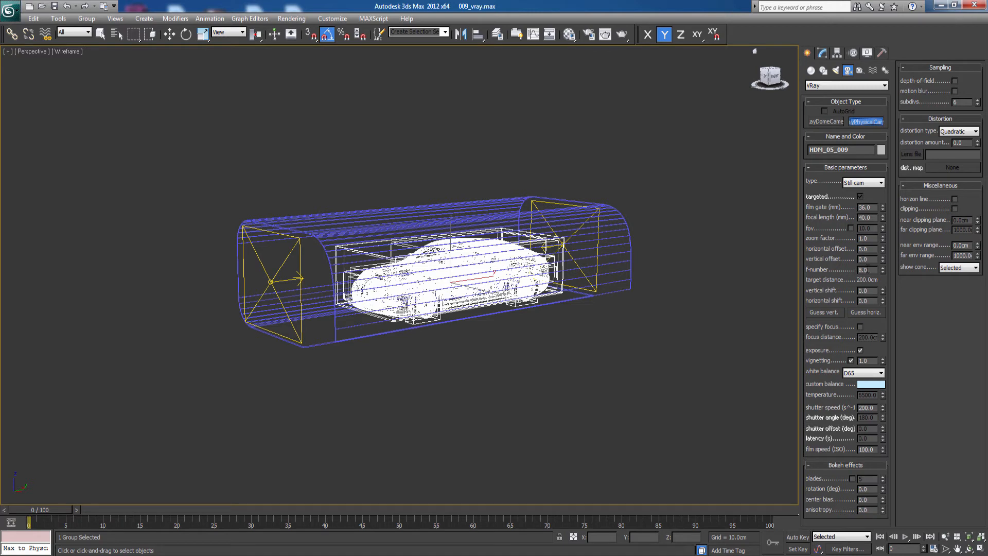
pyautogui.click(864, 270)
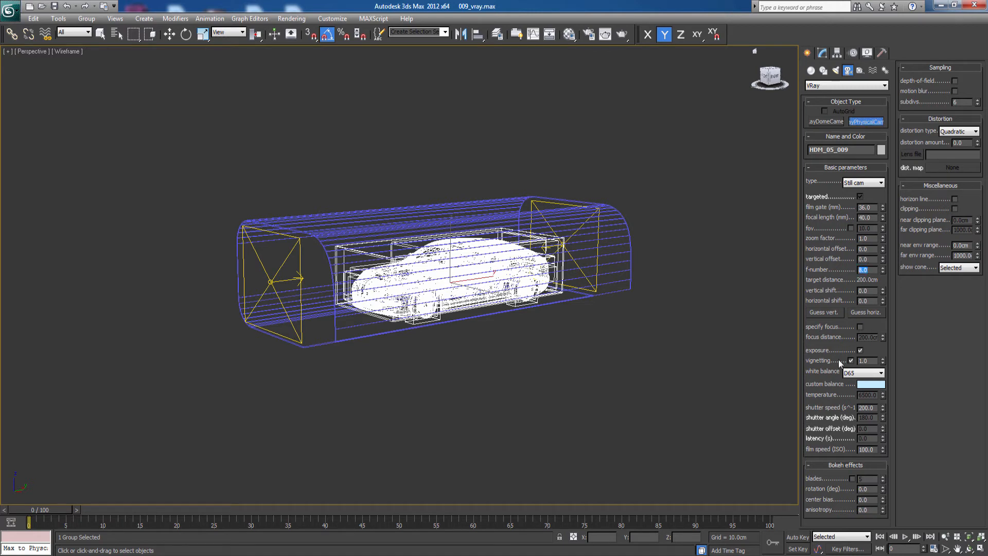
pyautogui.moveTo(835, 384)
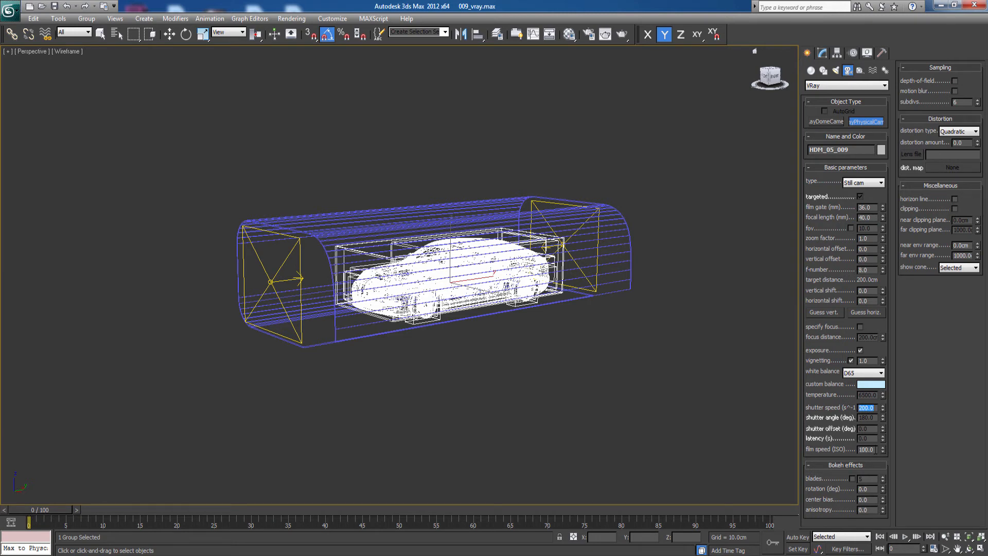
pyautogui.click(865, 449)
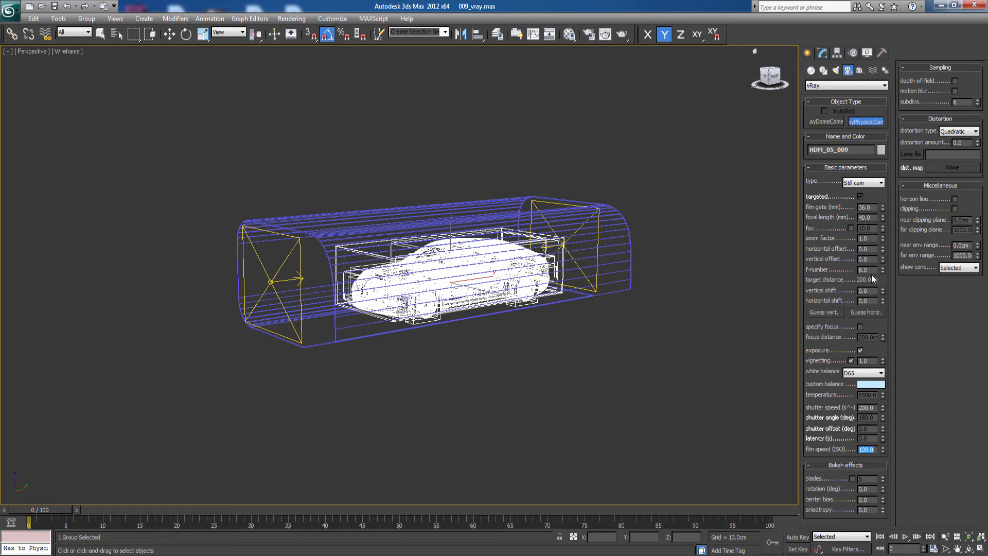
pyautogui.moveTo(582, 344)
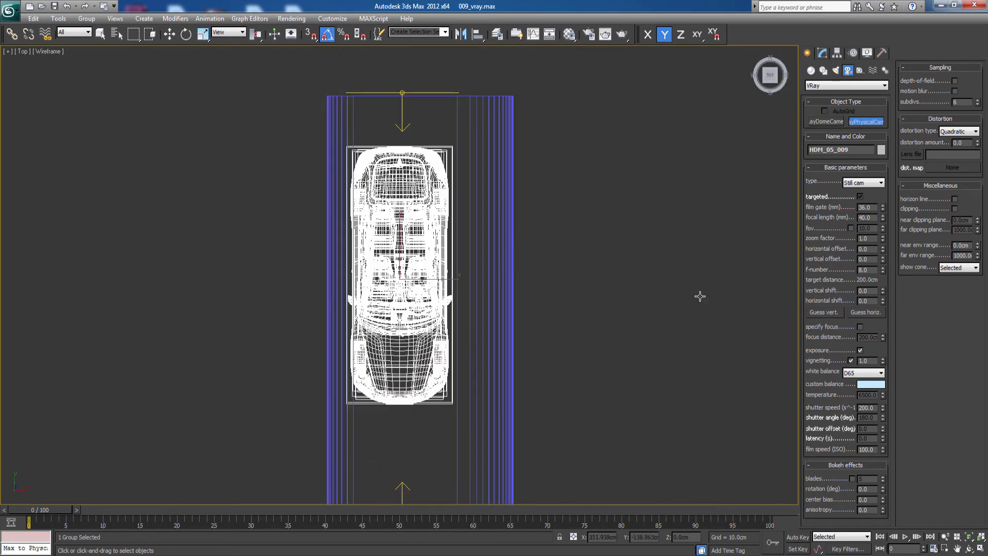
pyautogui.moveTo(473, 171)
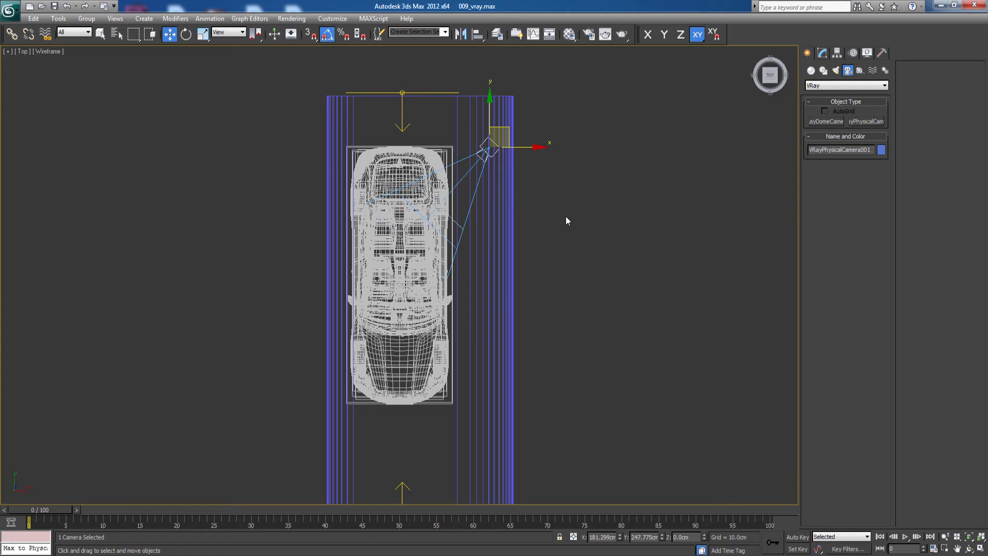
pyautogui.moveTo(421, 368)
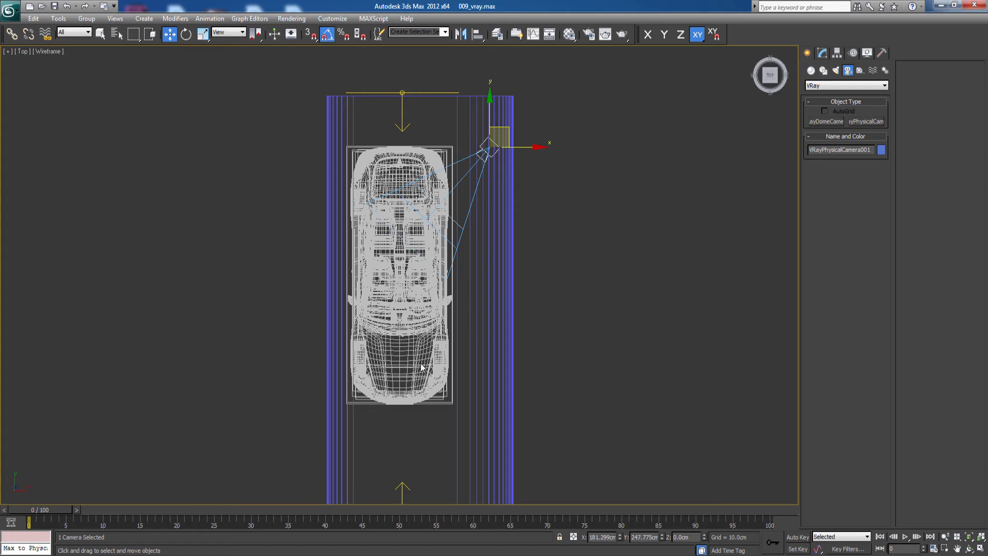
pyautogui.moveTo(419, 431)
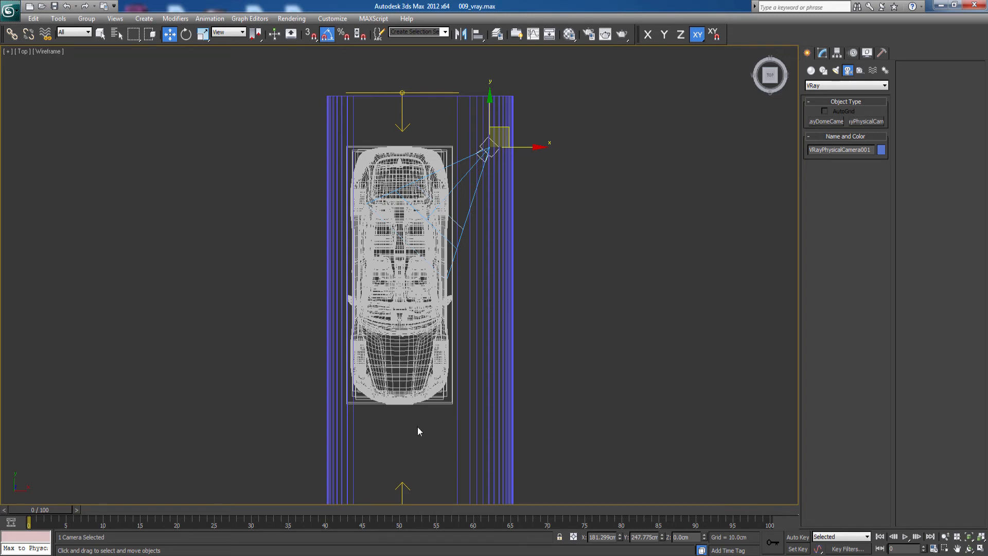
pyautogui.moveTo(479, 160)
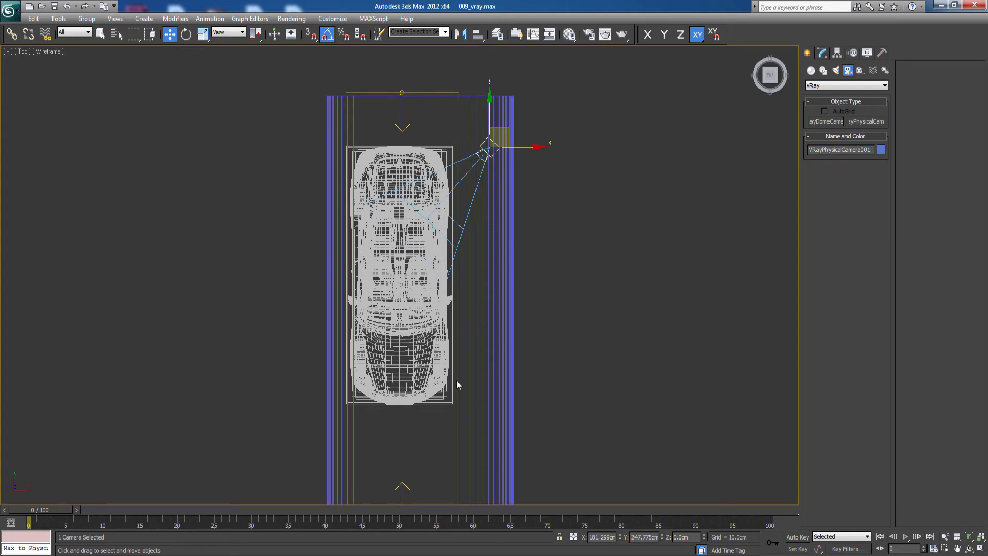
pyautogui.moveTo(456, 395)
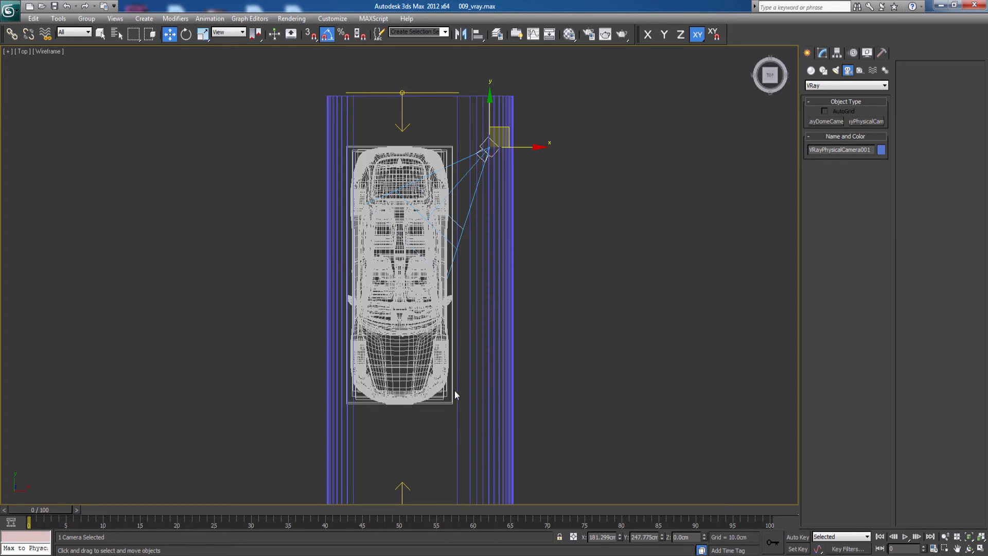
pyautogui.moveTo(457, 179)
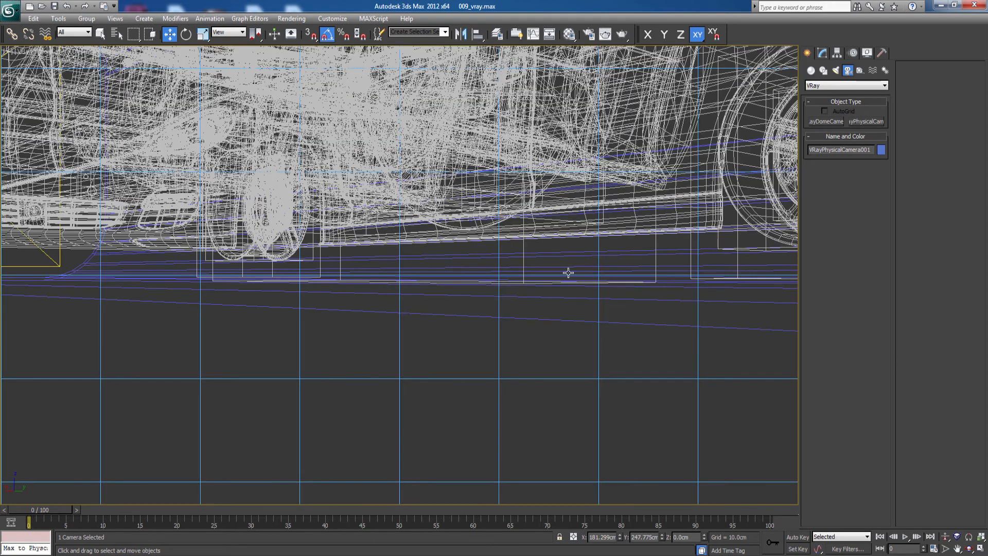
pyautogui.moveTo(561, 402)
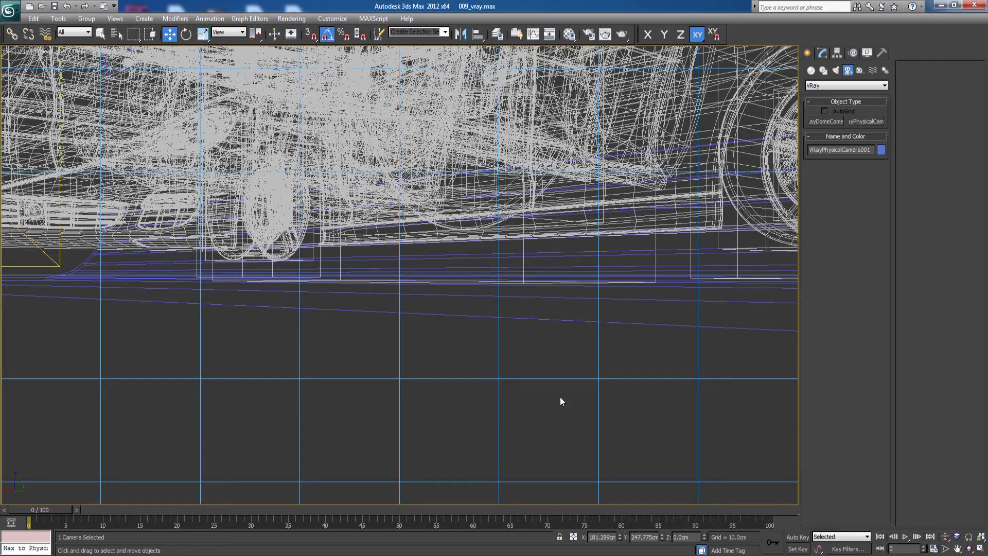
pyautogui.moveTo(684, 416)
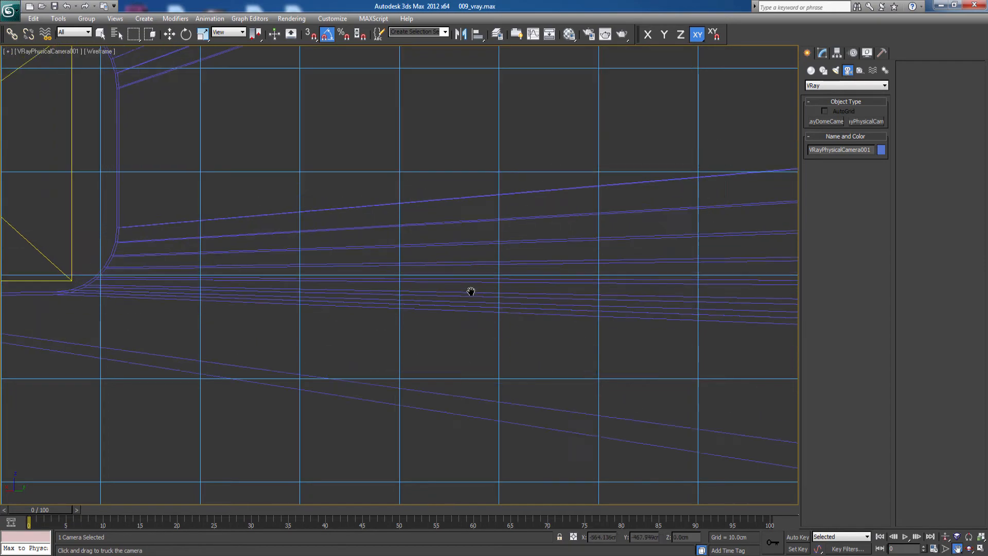
# Truck the physical camera to frame the car's side up close.
pyautogui.moveTo(471, 291); pyautogui.dragTo(509, 301)
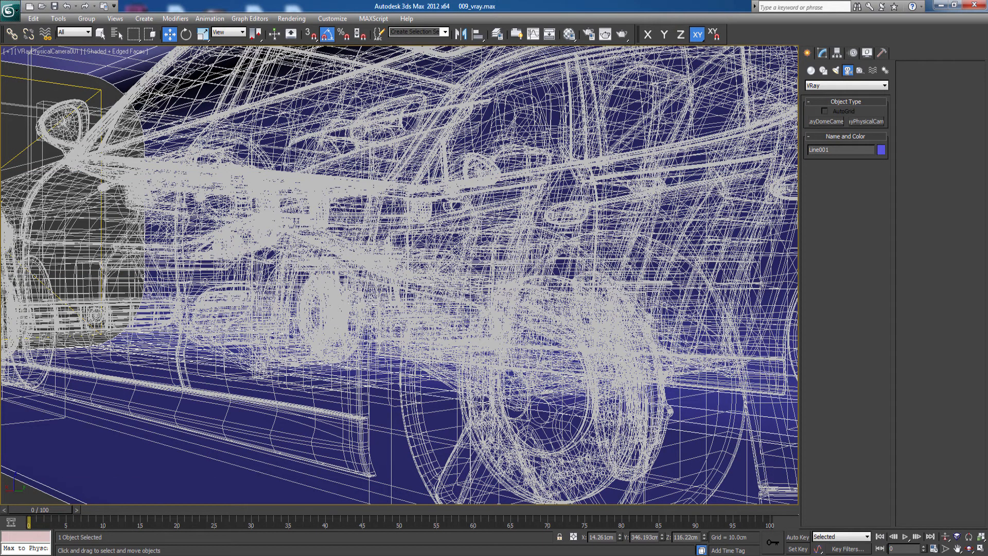
# Increase Line001's Extrude amount from 668 to 786 cm.
pyautogui.click(847, 70)
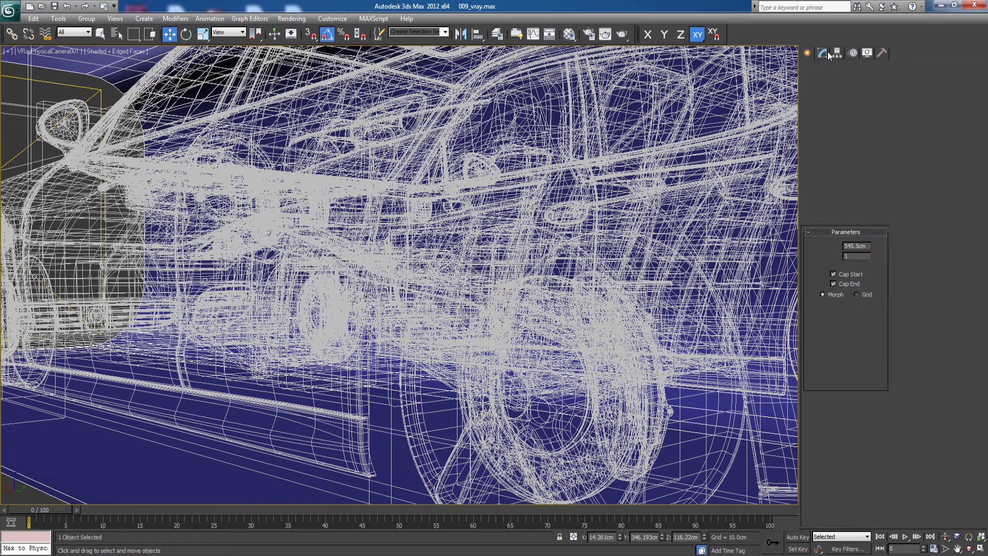
pyautogui.click(821, 53)
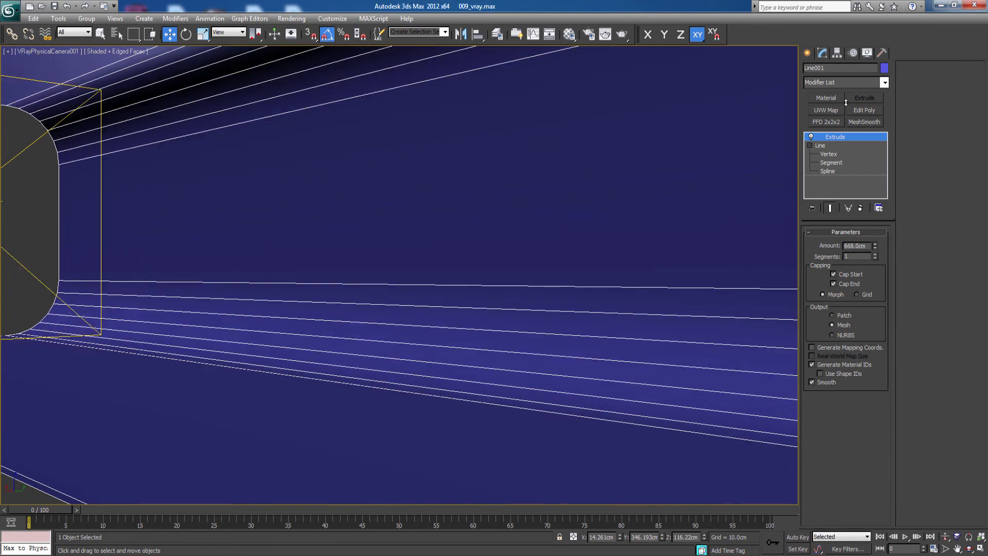
pyautogui.click(873, 245)
pyautogui.write('786')
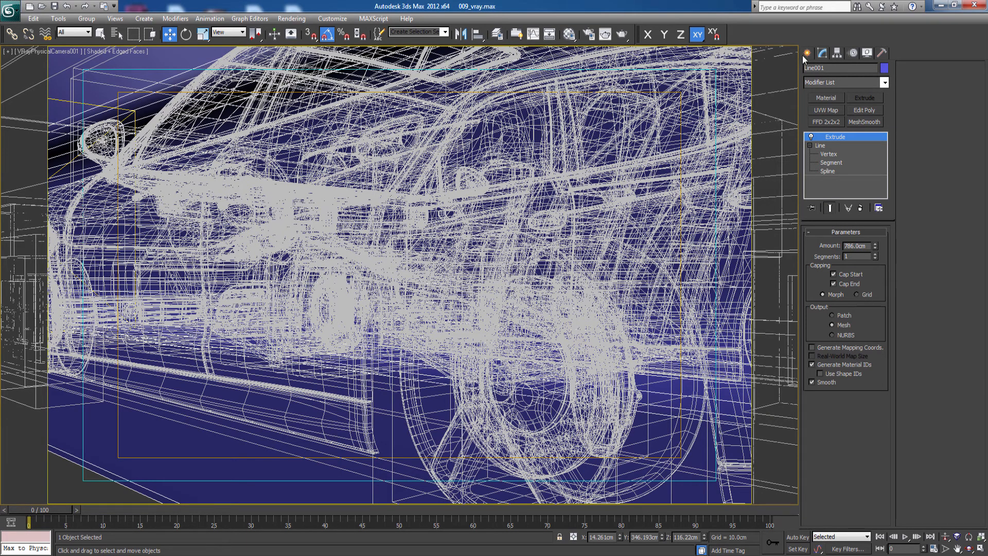
pyautogui.click(805, 53)
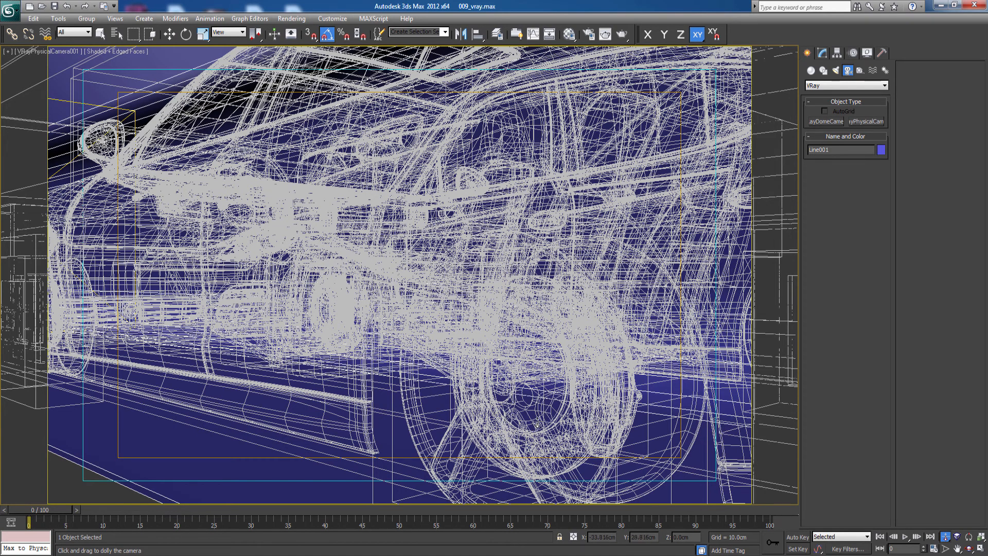
pyautogui.click(170, 33)
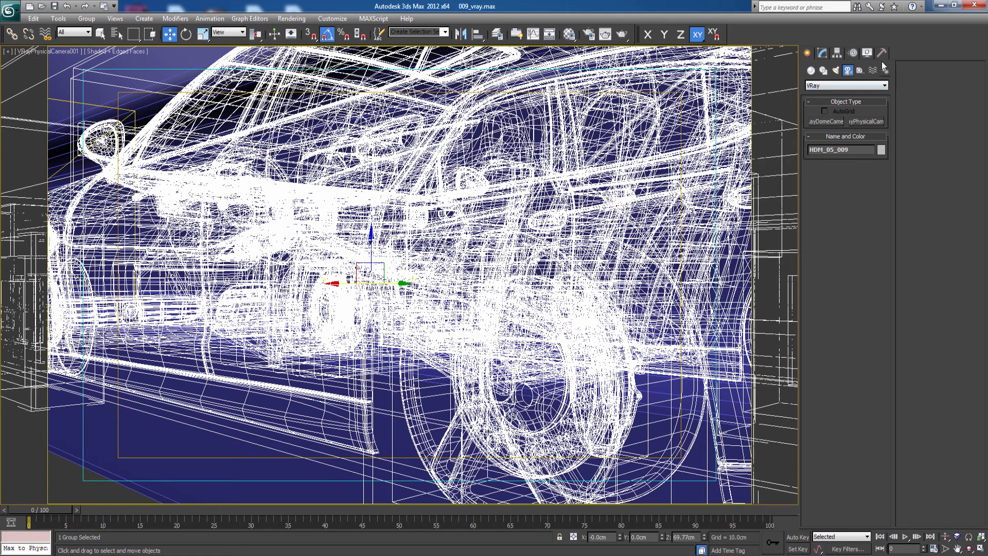
# Tick Display as Box for the car group in the Display panel.
pyautogui.click(852, 53)
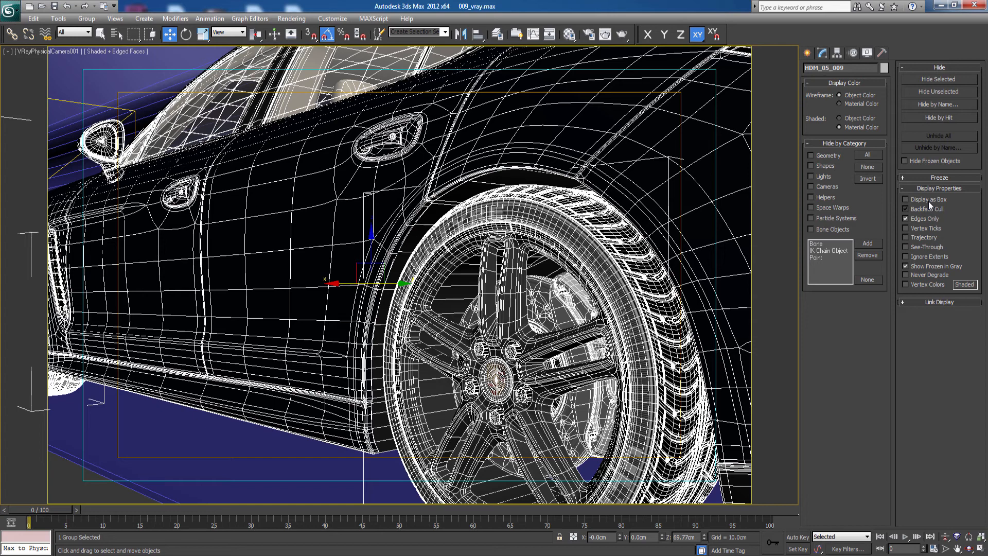
pyautogui.click(906, 208)
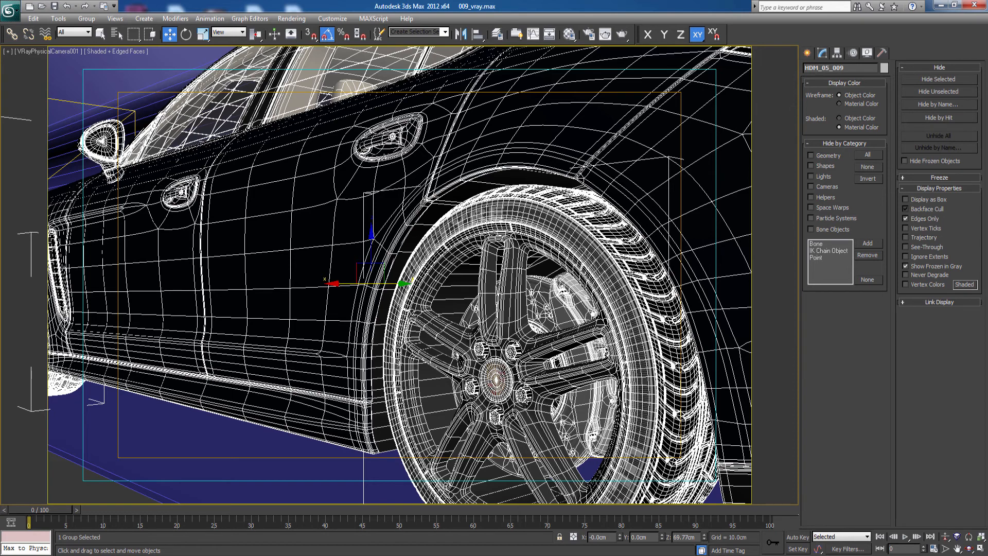
pyautogui.moveTo(550, 371)
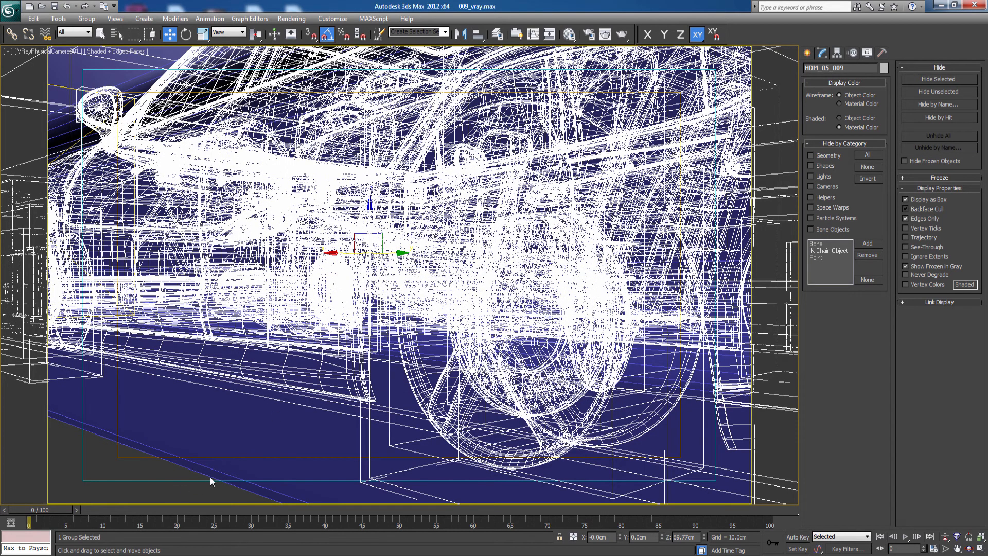
pyautogui.moveTo(104, 501)
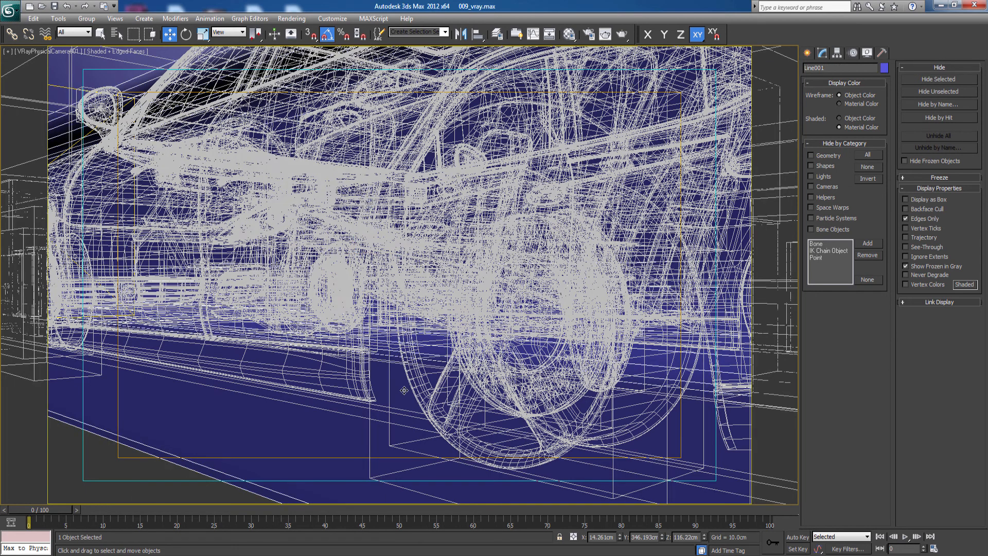
# Switch the viewport to the Front view and deselect everything.
pyautogui.press('l')
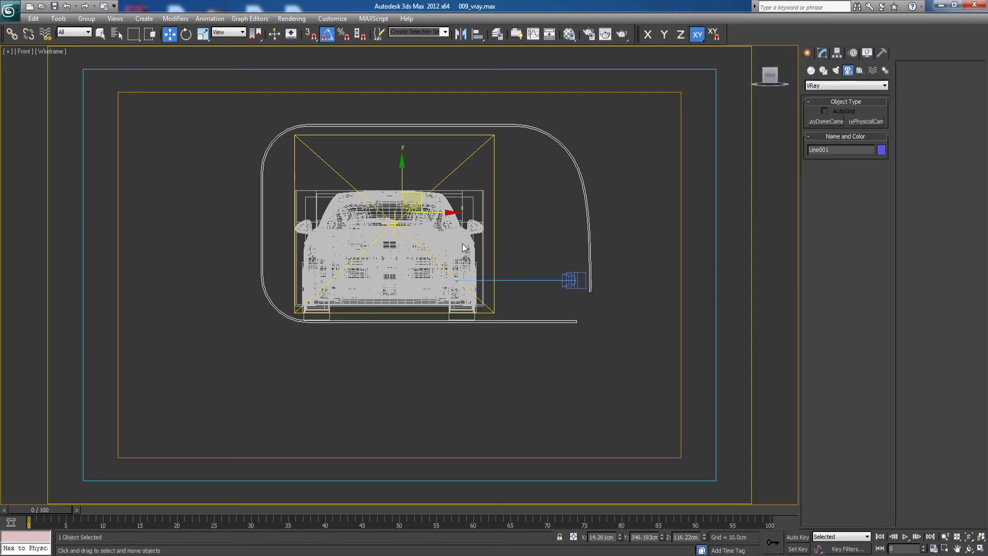
pyautogui.click(460, 233)
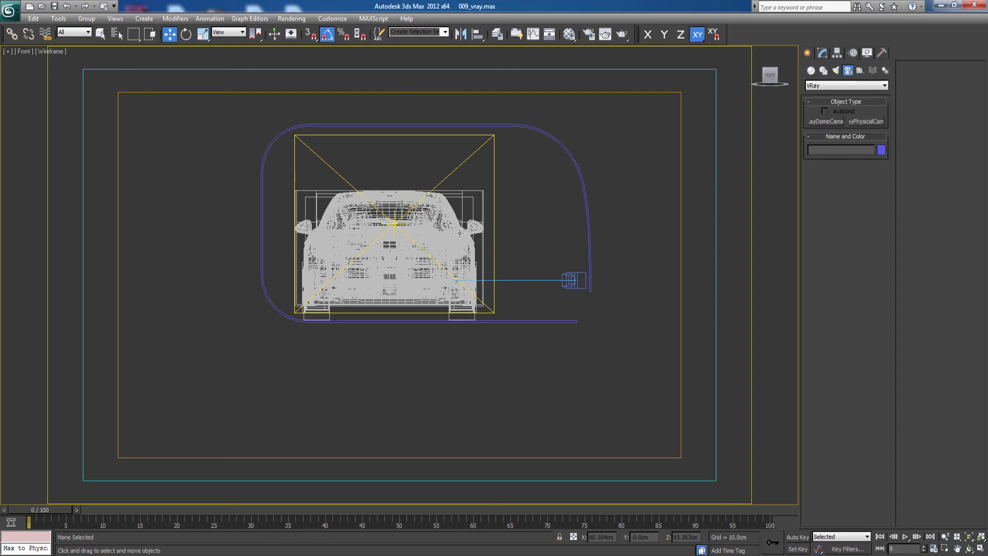